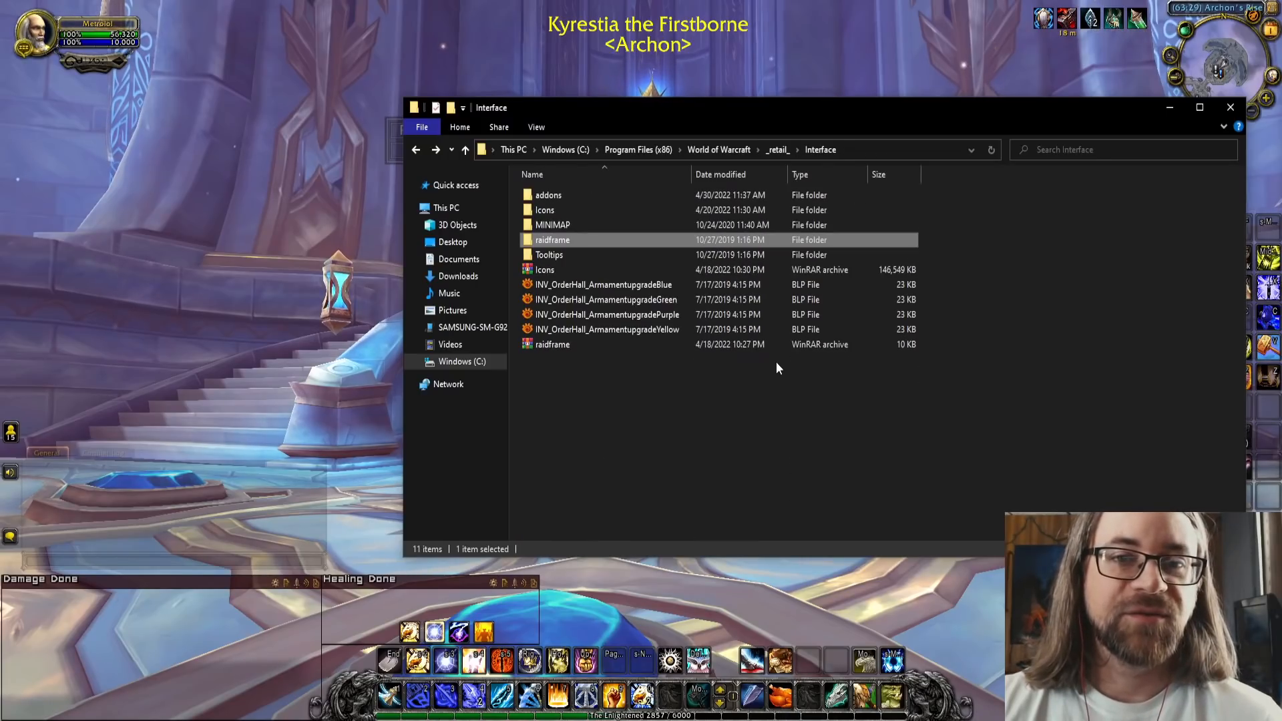
{"action": "mouse_move", "coordinate": [914, 426]}
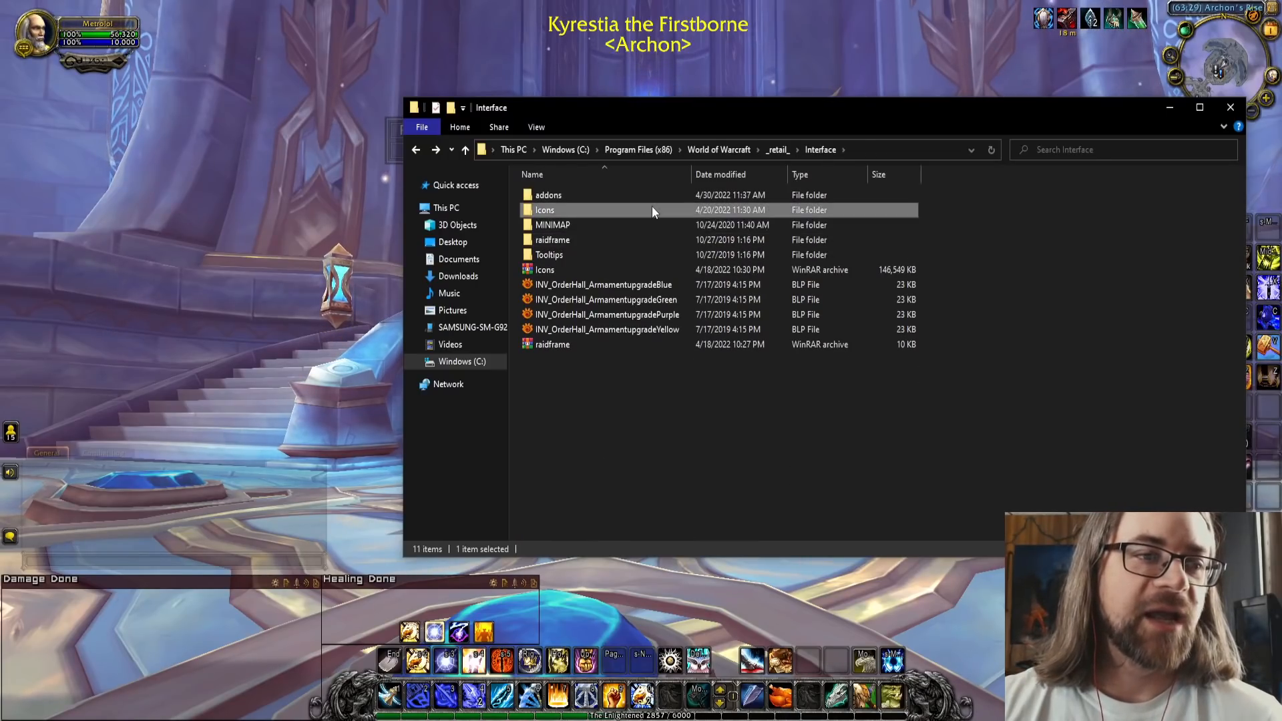
Step: Open the Icons folder listing thousands of achievement icon files
{"action": "double_click", "coordinate": [545, 210]}
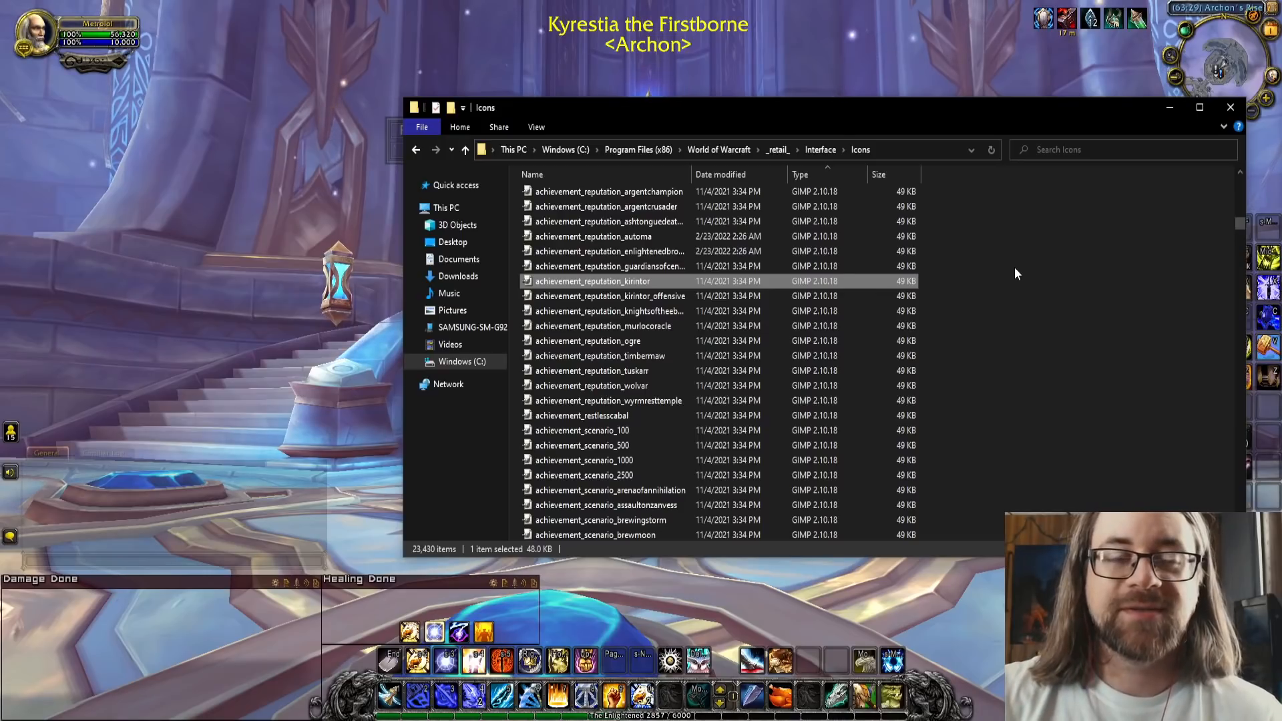
{"action": "mouse_move", "coordinate": [1015, 220]}
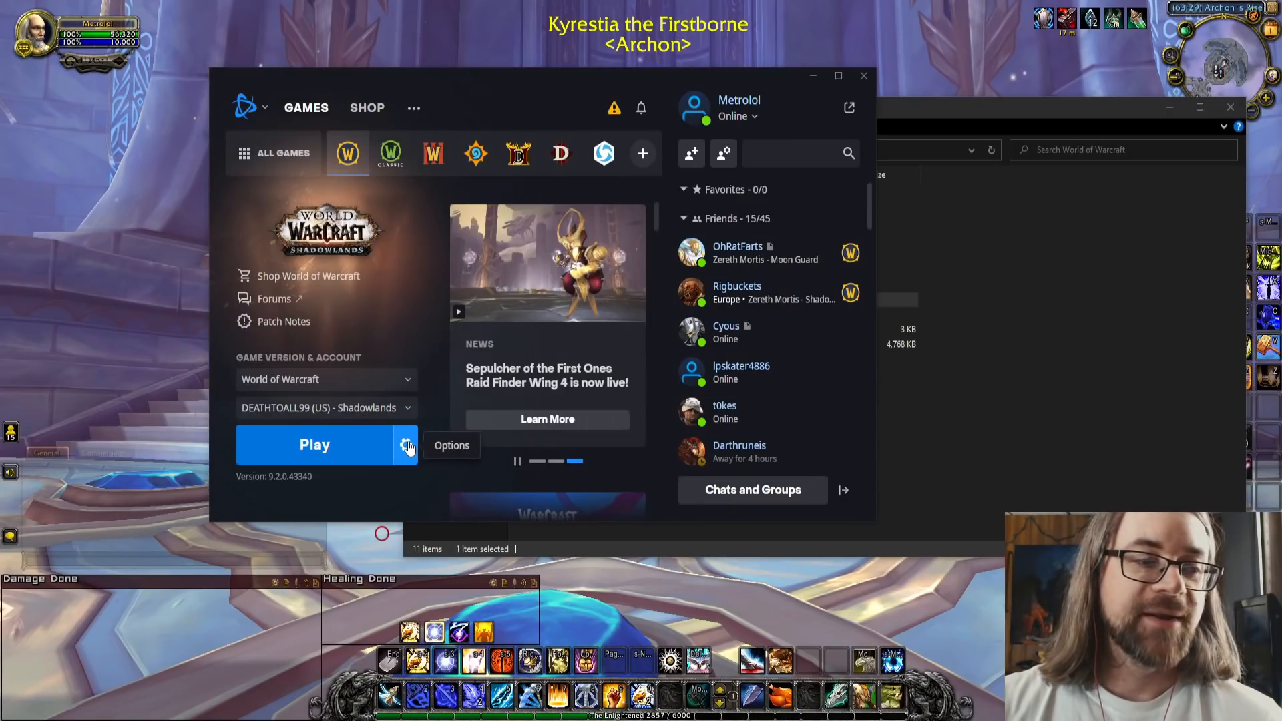
Step: Reach the World of Warcraft Game Settings from the gear next to Play
{"action": "left_click", "coordinate": [406, 445]}
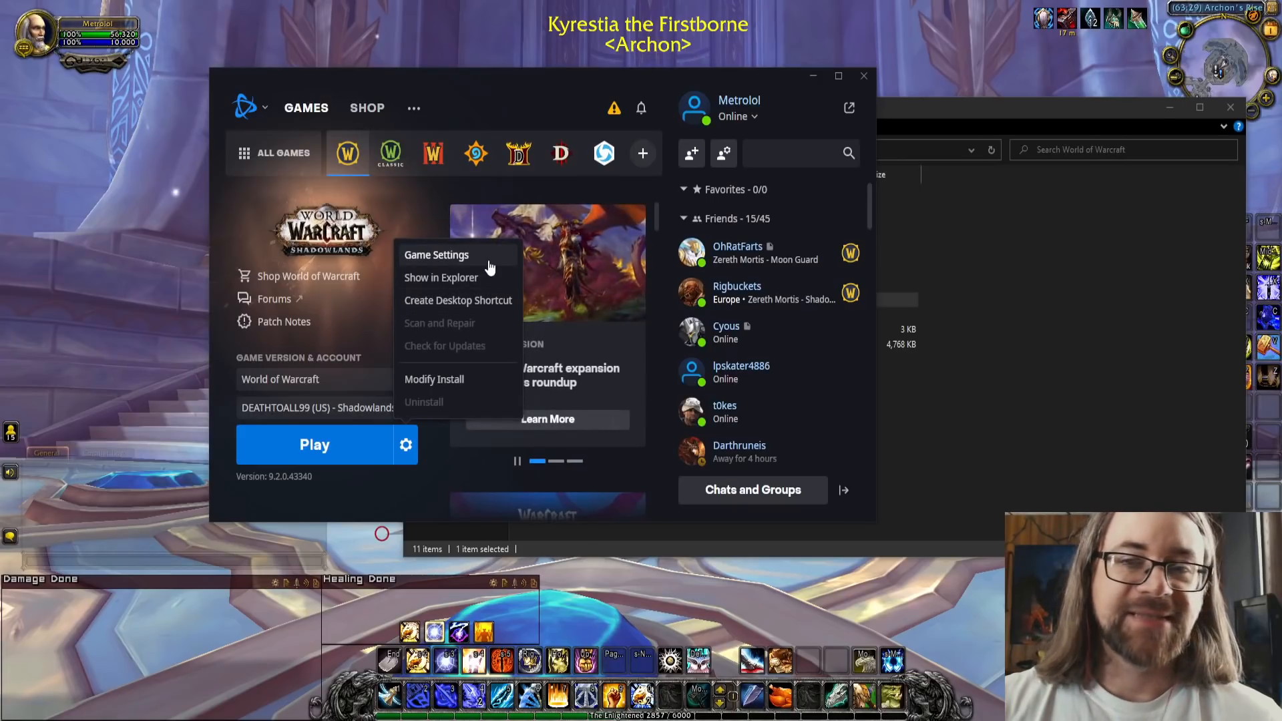
{"action": "left_click", "coordinate": [435, 254]}
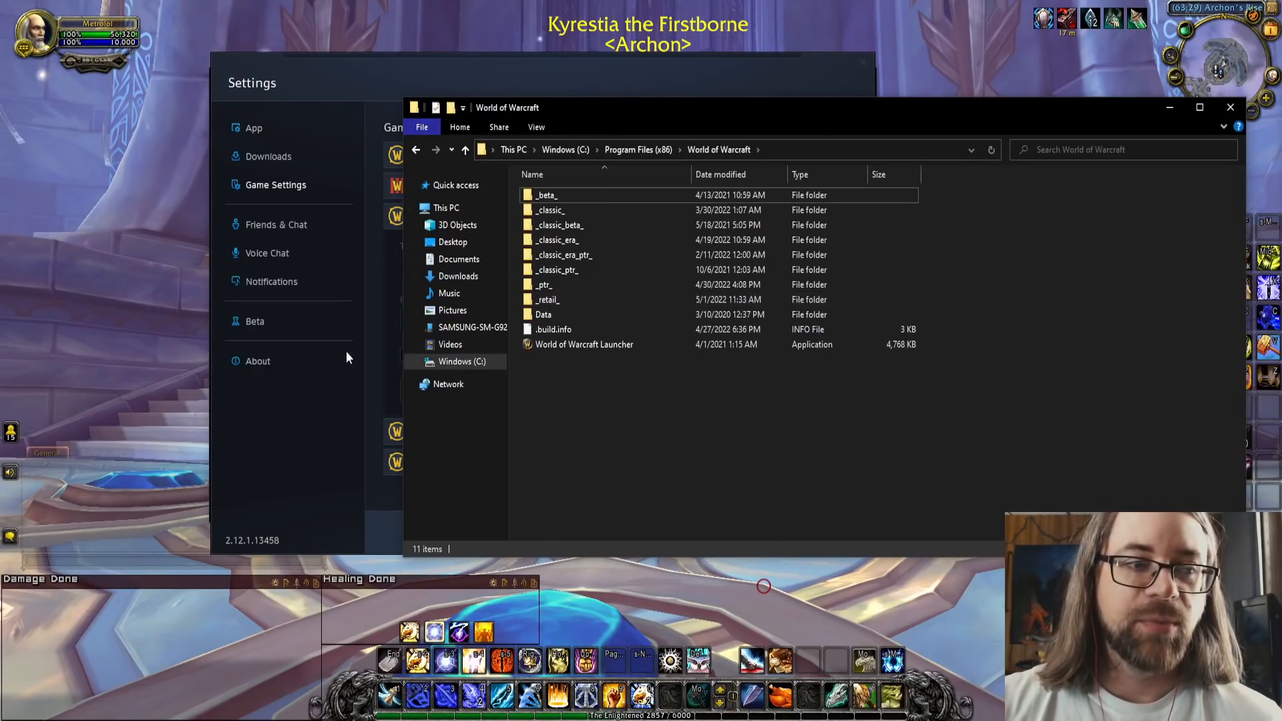
{"action": "mouse_move", "coordinate": [597, 417]}
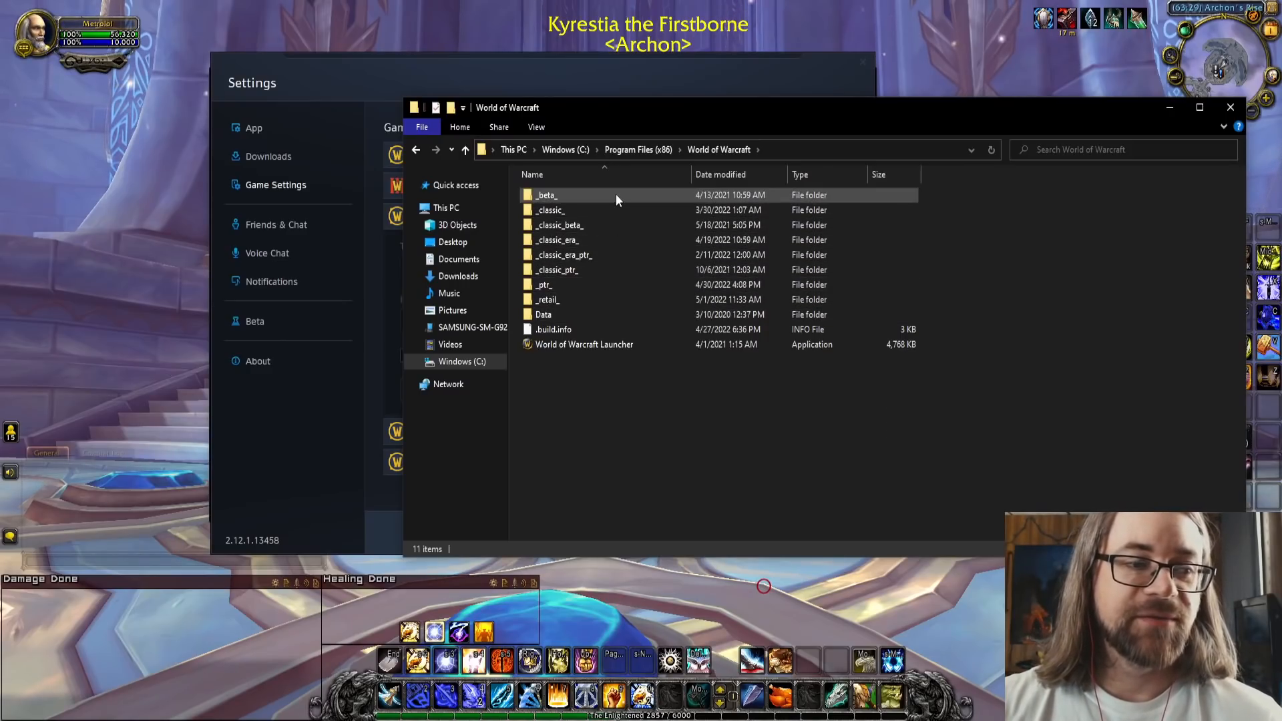
Step: Drill down through _retail_ into the Interface folder where Icons sits
{"action": "left_click", "coordinate": [546, 299]}
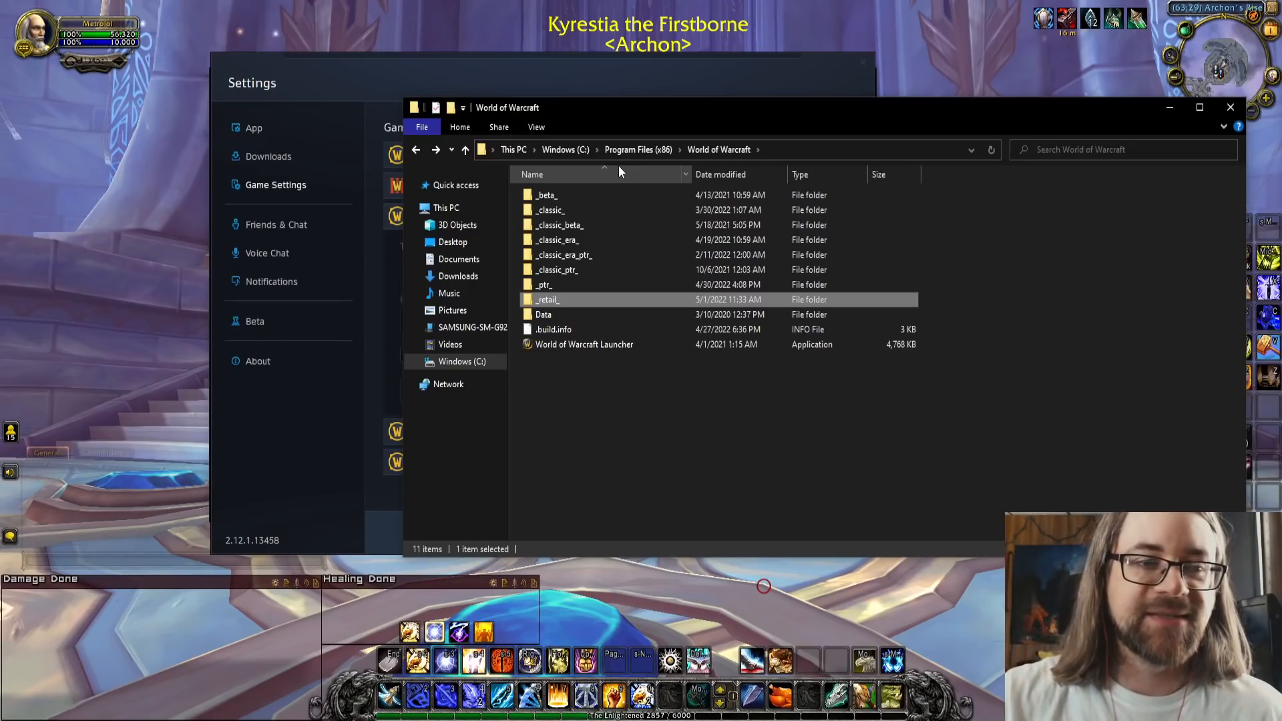
{"action": "double_click", "coordinate": [546, 299]}
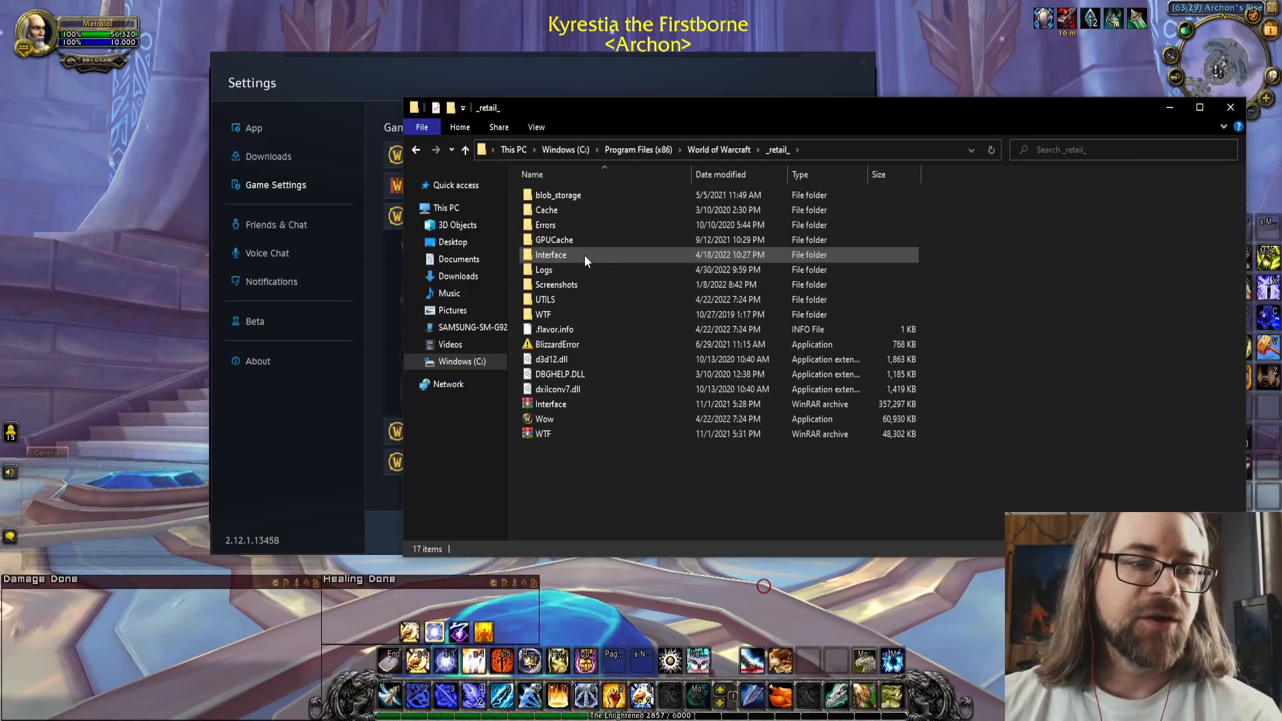
{"action": "double_click", "coordinate": [550, 254]}
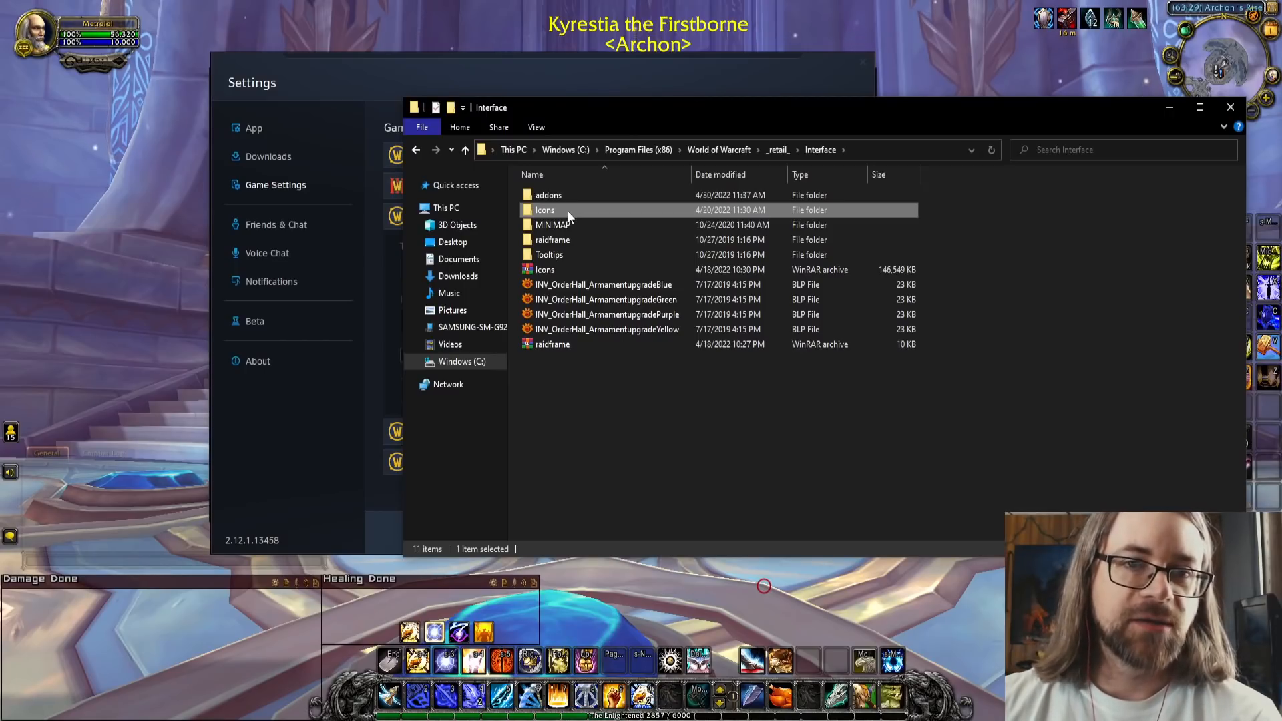
{"action": "mouse_move", "coordinate": [545, 210]}
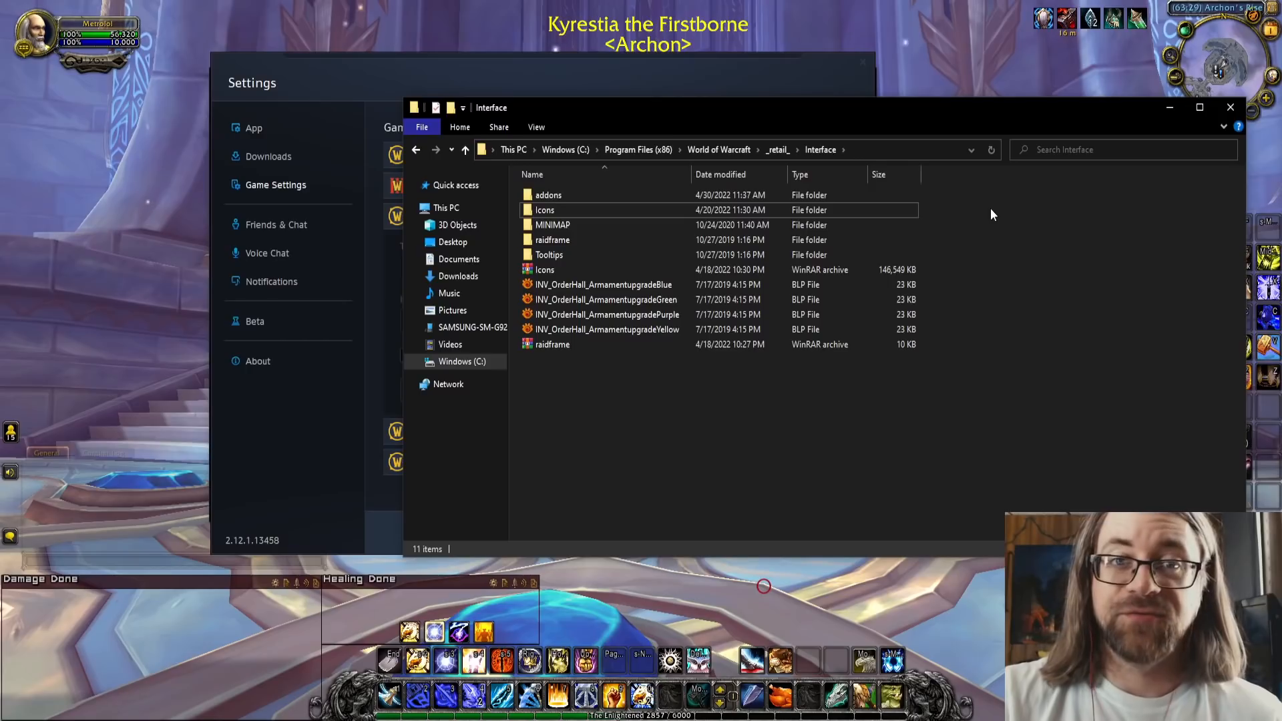
{"action": "mouse_move", "coordinate": [549, 221]}
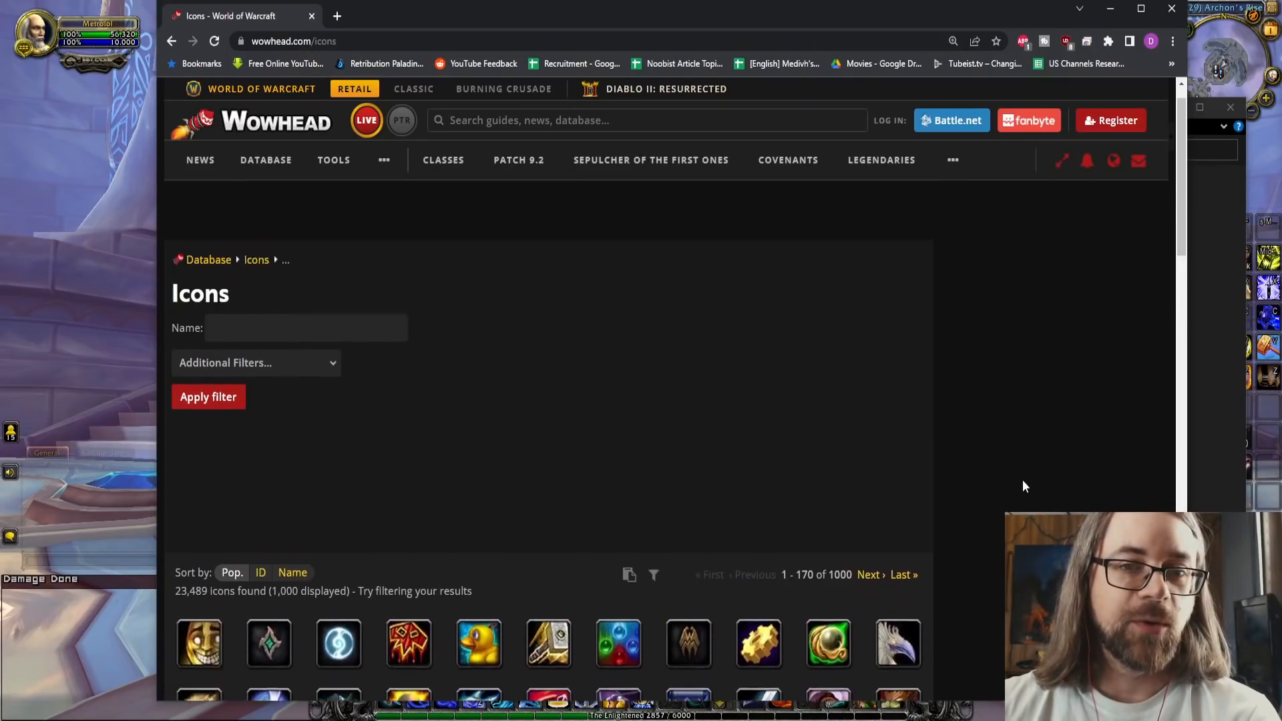
Step: Scroll the Wowhead icon database to bring the thumbnail grid into view
{"action": "scroll", "scroll_direction": "down", "scroll_amount": 3}
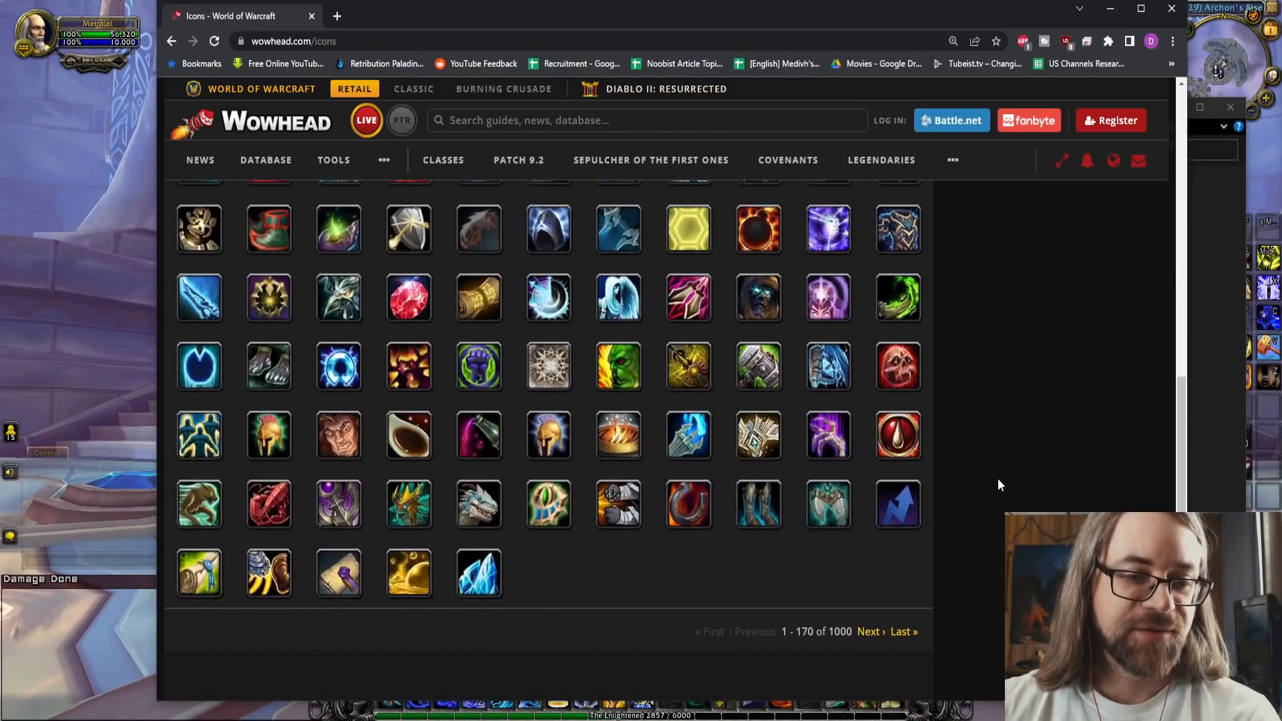
{"action": "mouse_move", "coordinate": [897, 366]}
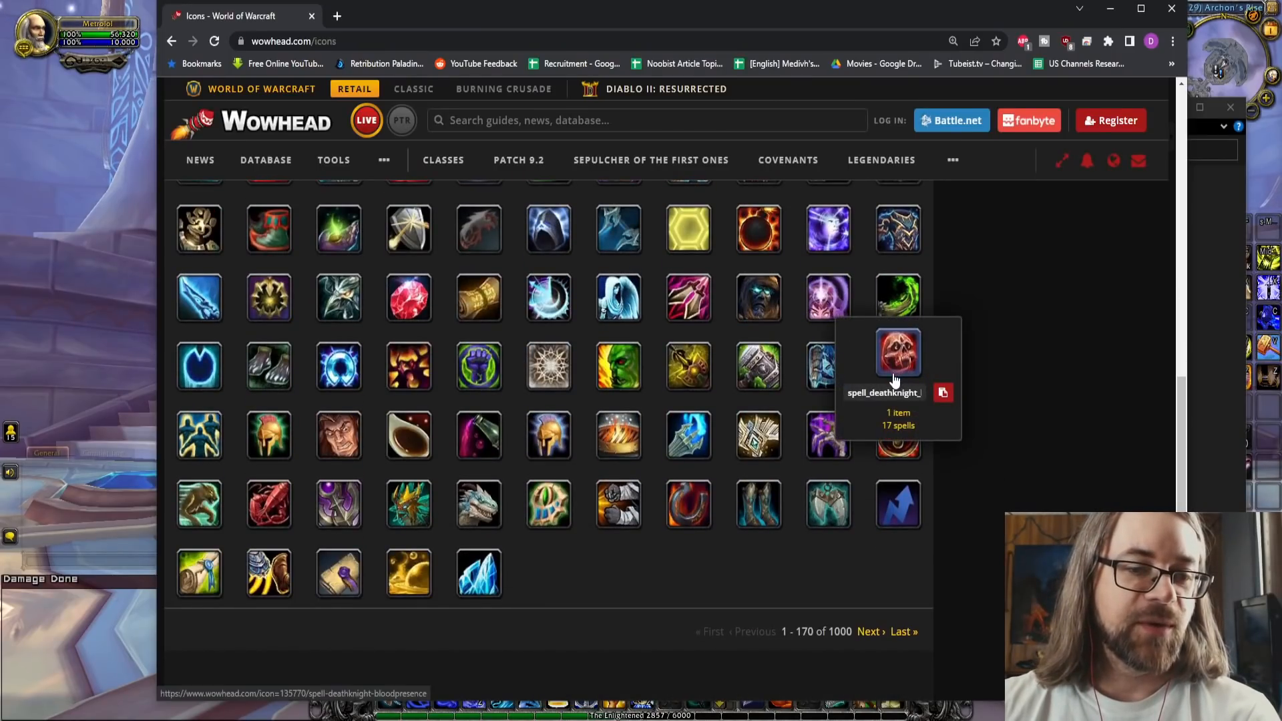
{"action": "mouse_move", "coordinate": [1075, 330]}
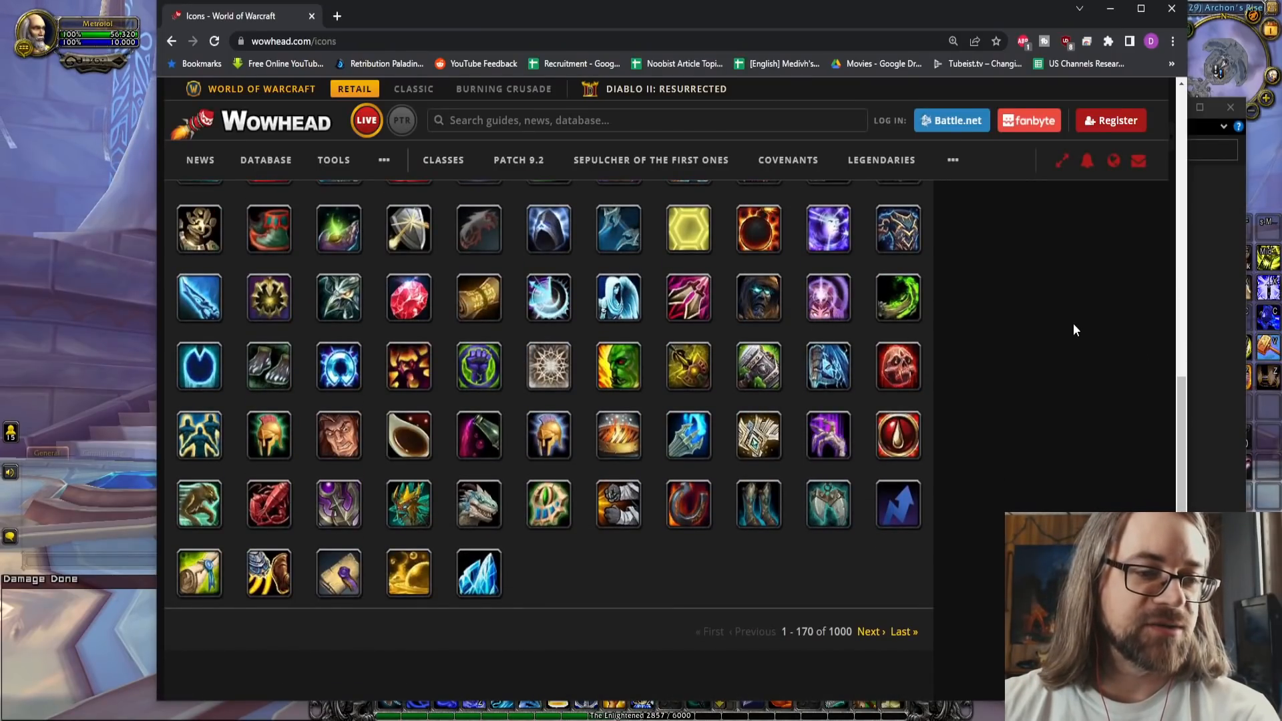
{"action": "mouse_move", "coordinate": [1098, 375]}
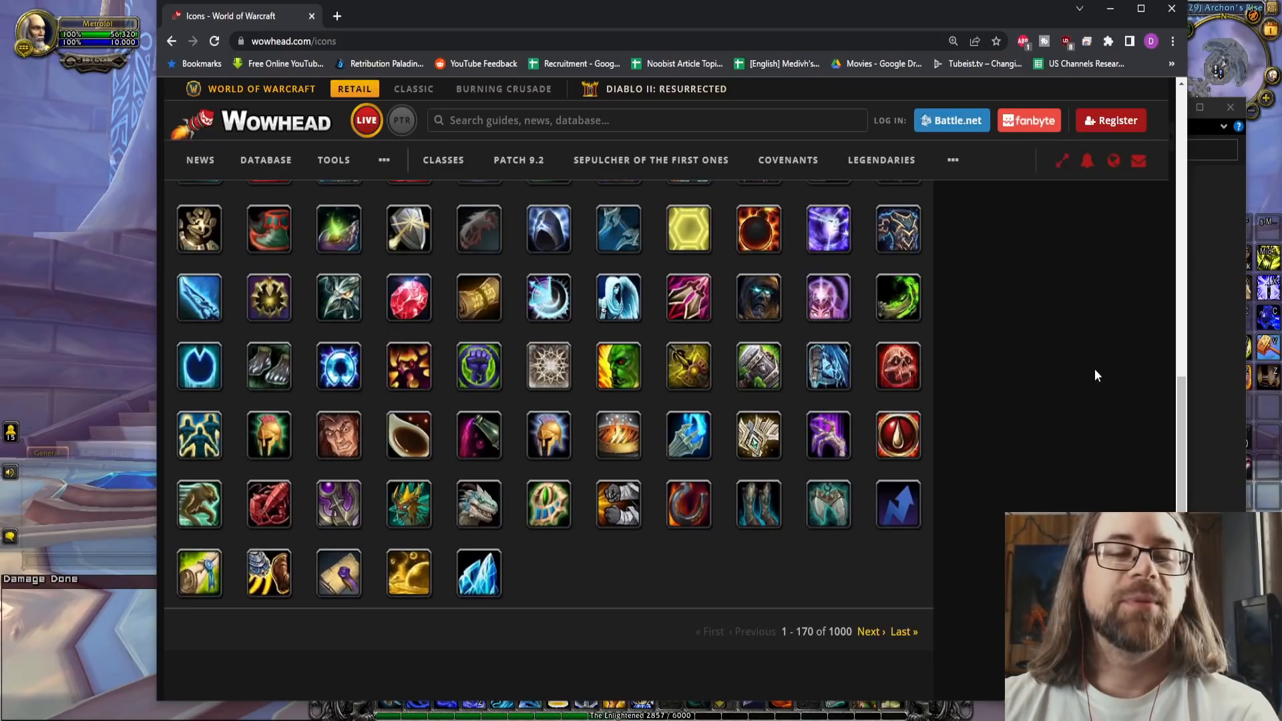
{"action": "mouse_move", "coordinate": [981, 358]}
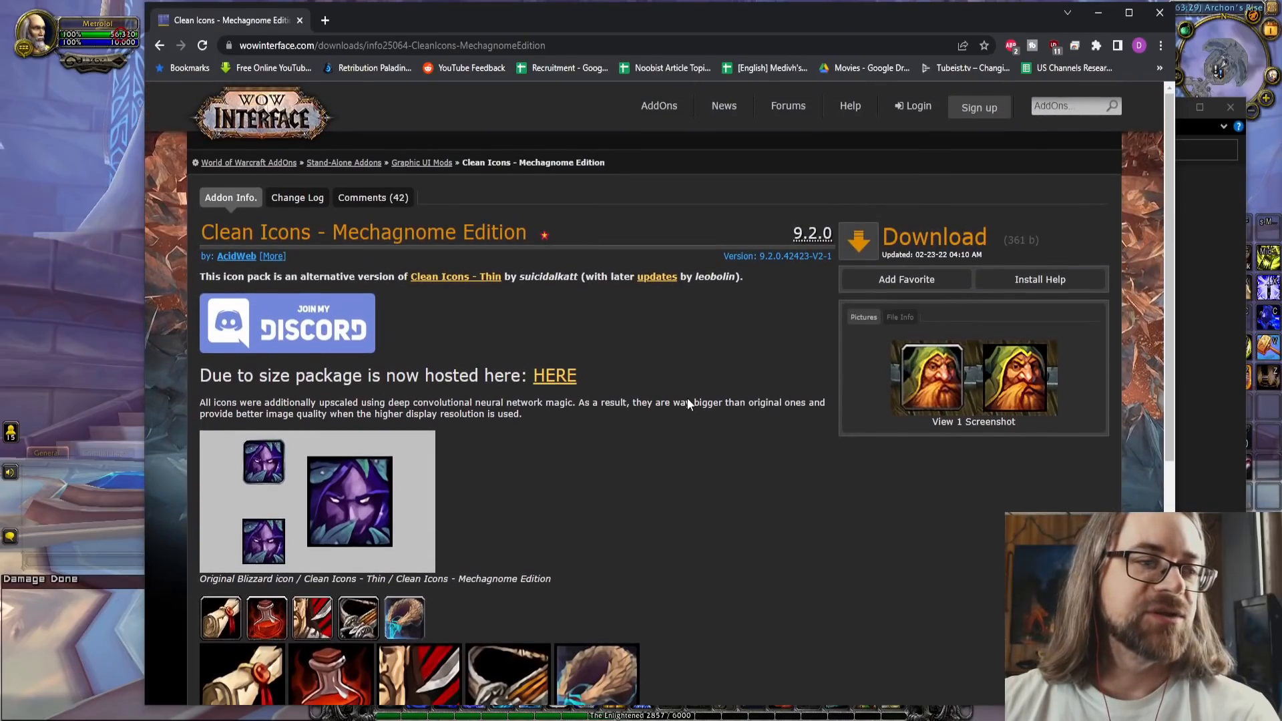
Step: Open Graphic UI Mods in a new tab and view the Clean Icons comparison screenshot
{"action": "right_click", "coordinate": [422, 161]}
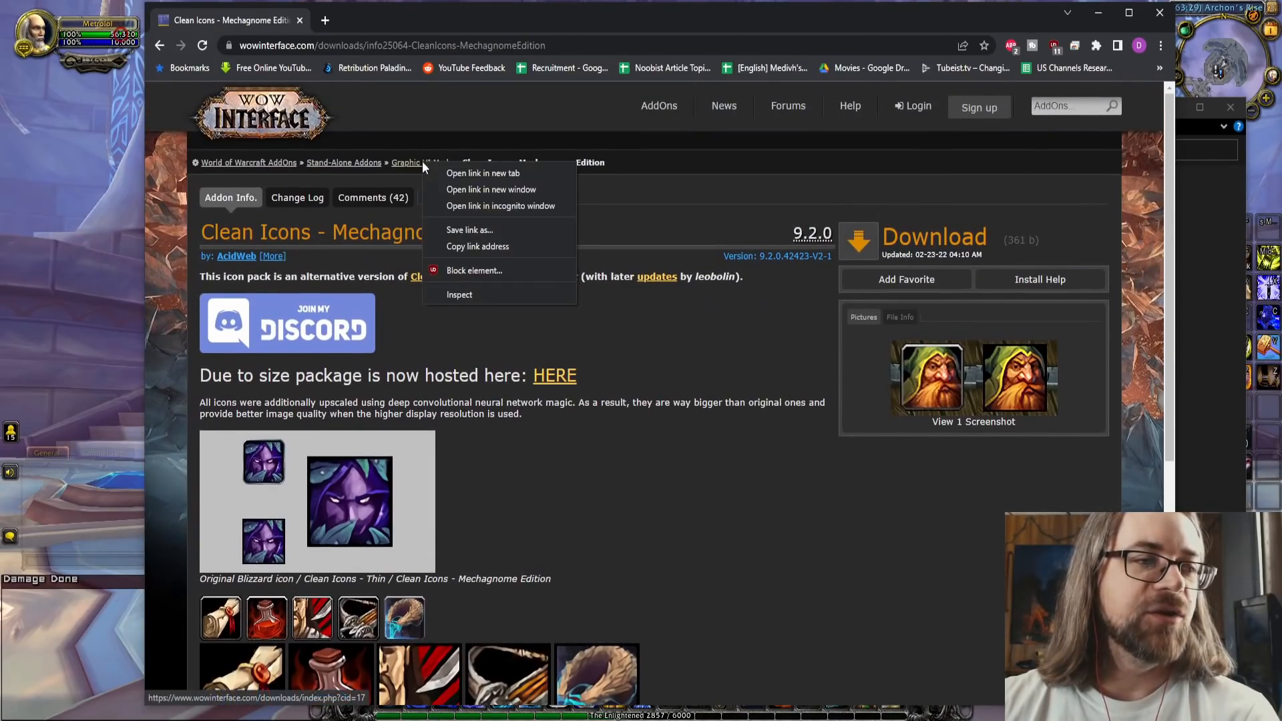
{"action": "left_click", "coordinate": [482, 172]}
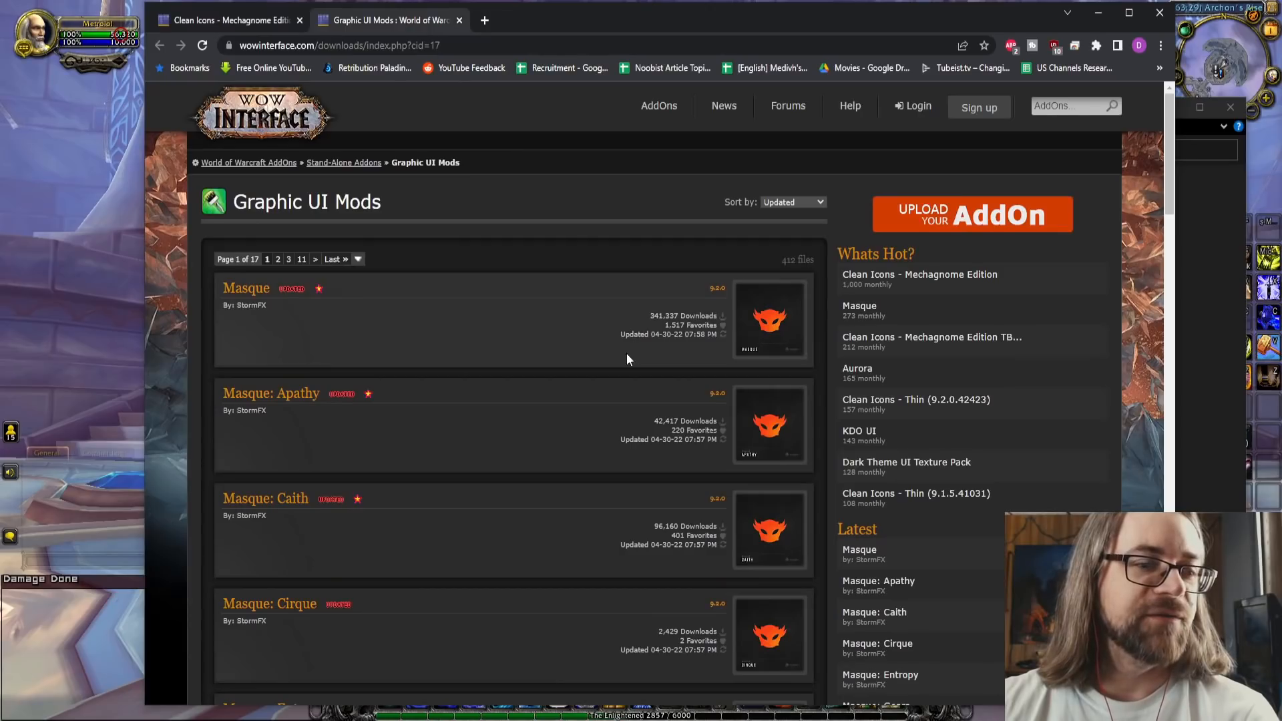
{"action": "scroll", "scroll_direction": "down", "scroll_amount": 3}
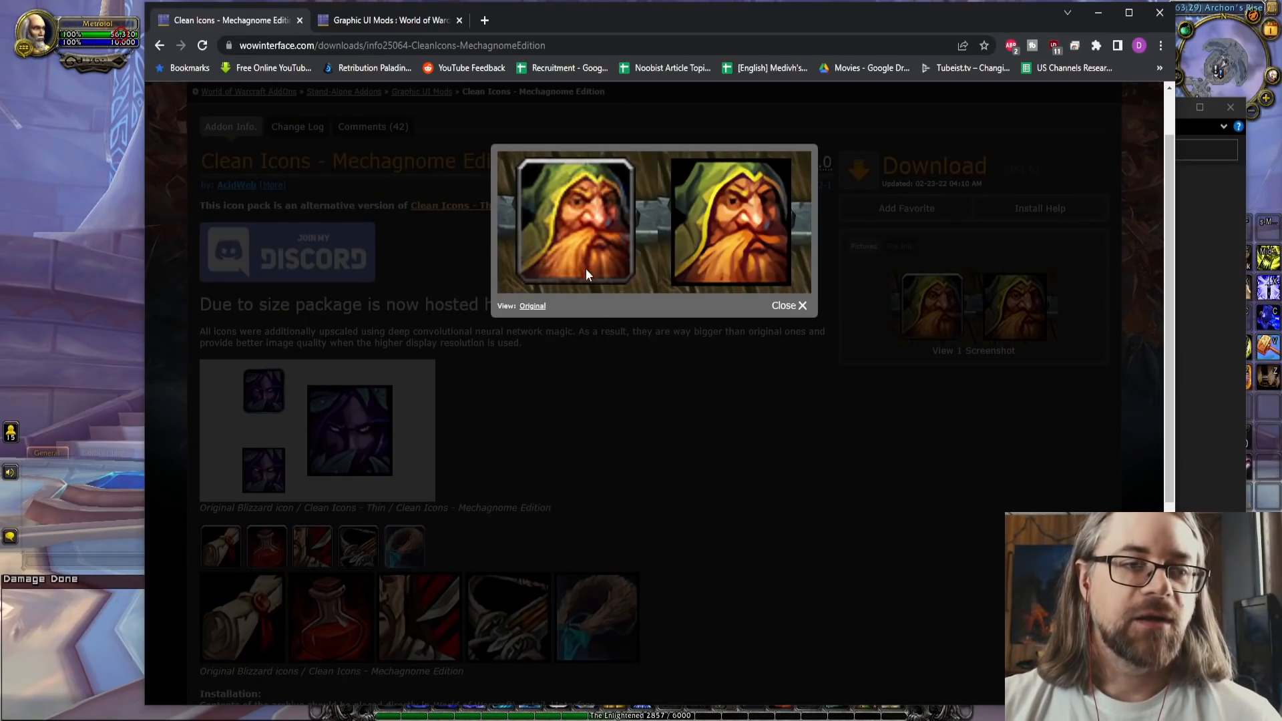
{"action": "mouse_move", "coordinate": [554, 254]}
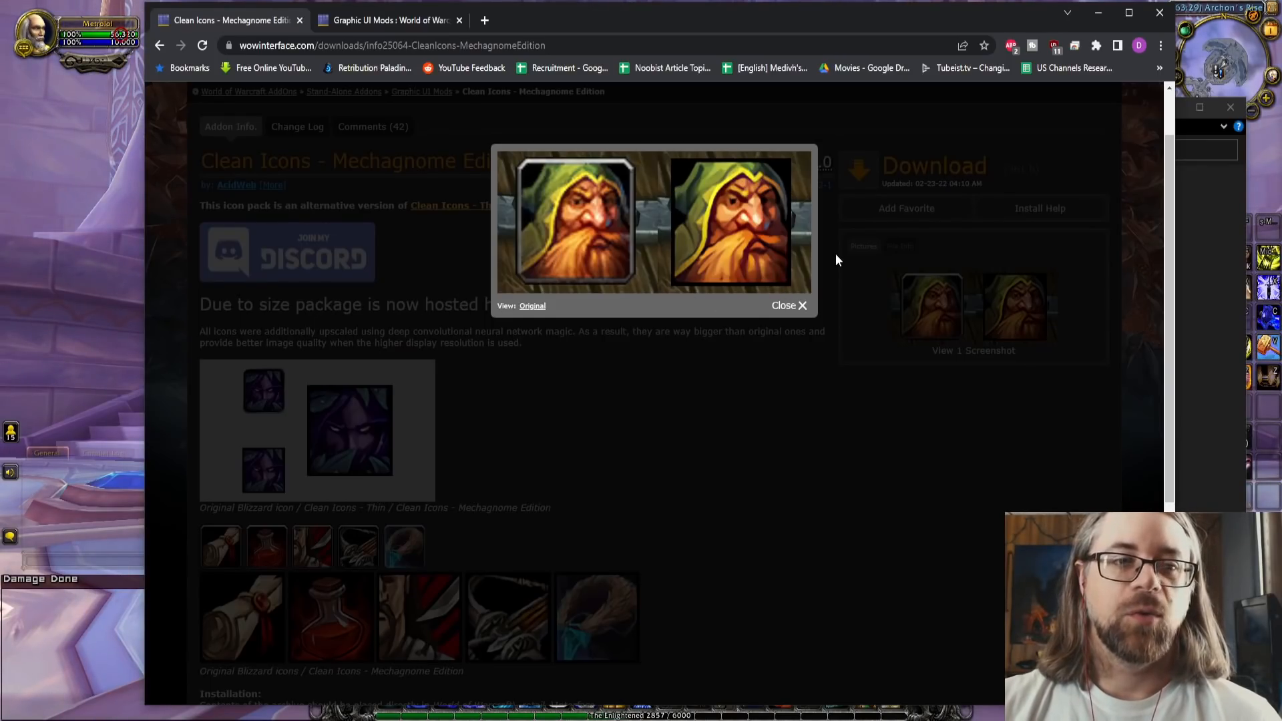
{"action": "left_click", "coordinate": [788, 304]}
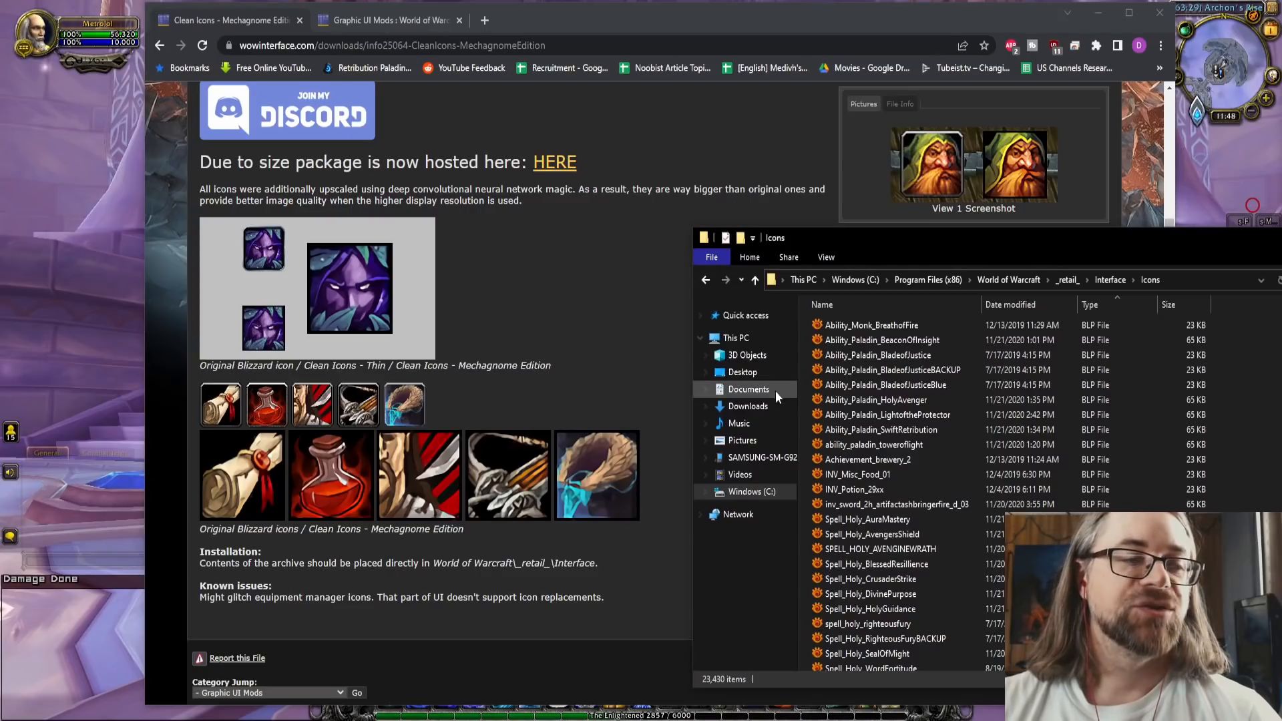
{"action": "mouse_move", "coordinate": [621, 512]}
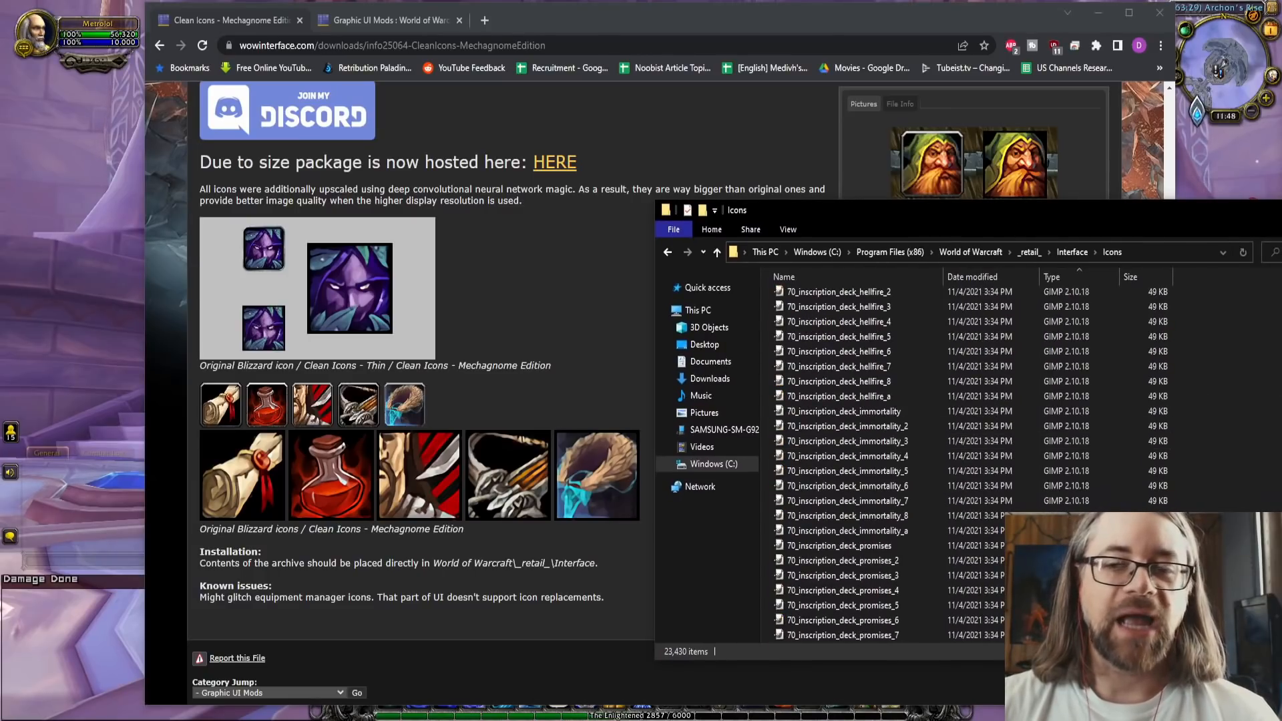
Step: Scroll through the icon files in the _retail_ Interface Icons folder
{"action": "scroll", "scroll_direction": "down", "scroll_amount": 3}
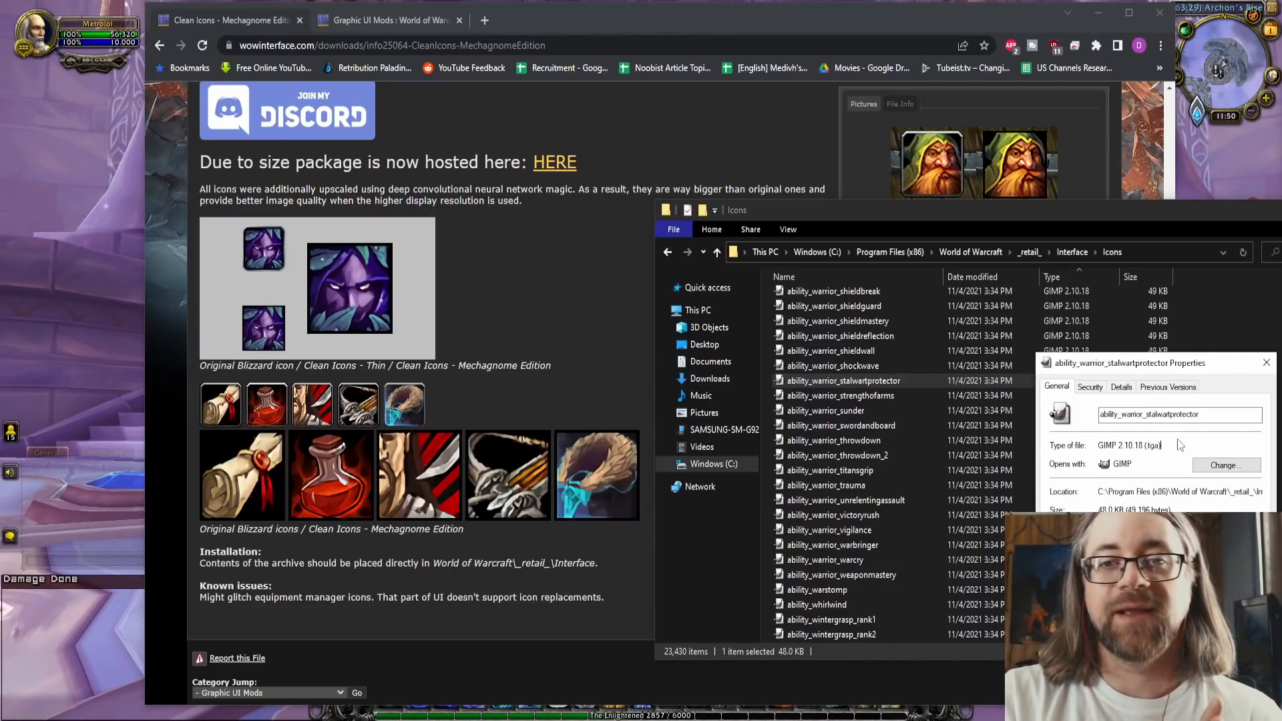
Step: Check ability_warrior_stalwartprotector's properties, a .tga image opening with GIMP
{"action": "left_click", "coordinate": [1266, 362]}
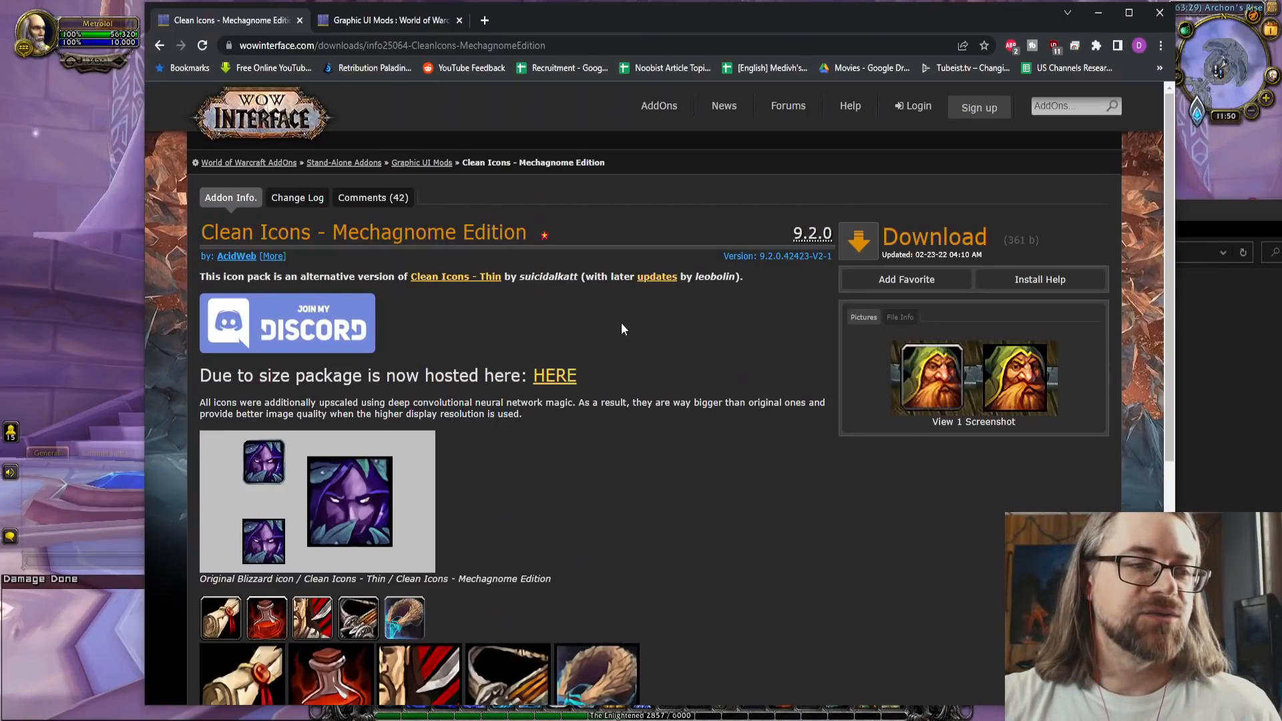
Step: Open the original Clean Icons - Cold pack page in a new tab and scroll it
{"action": "left_click", "coordinate": [456, 277]}
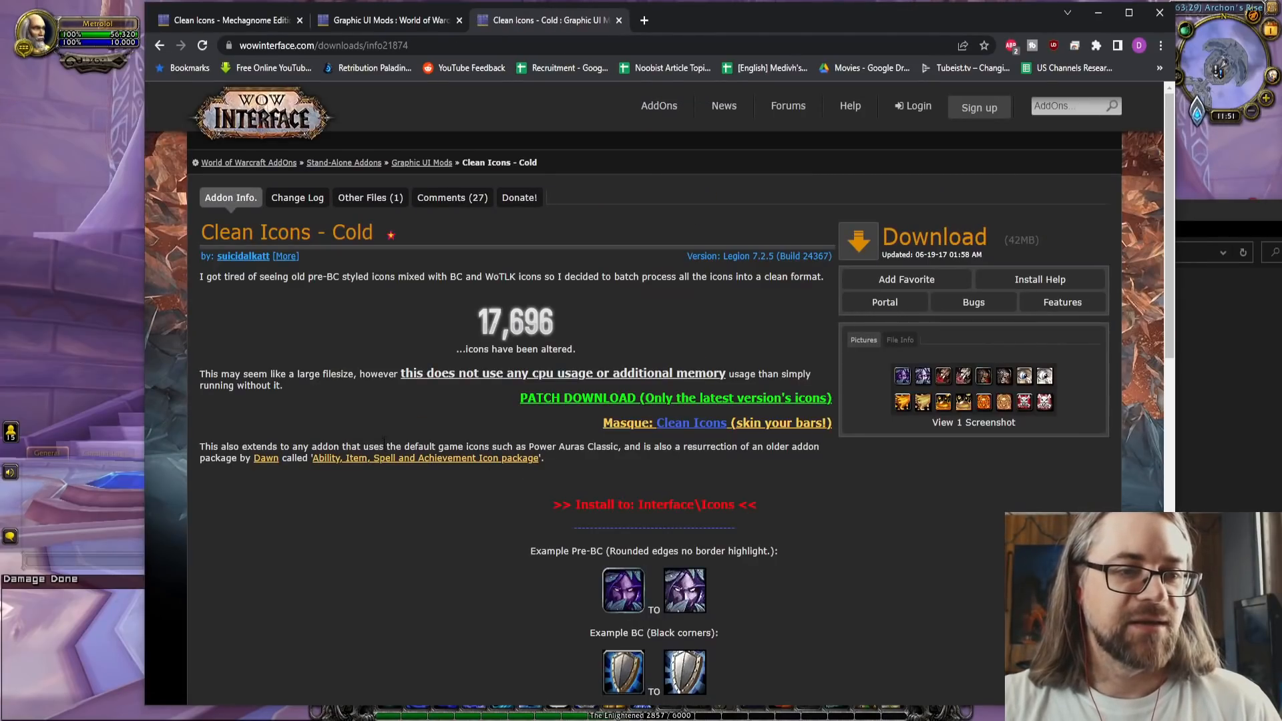
{"action": "scroll", "scroll_direction": "down", "scroll_amount": 3}
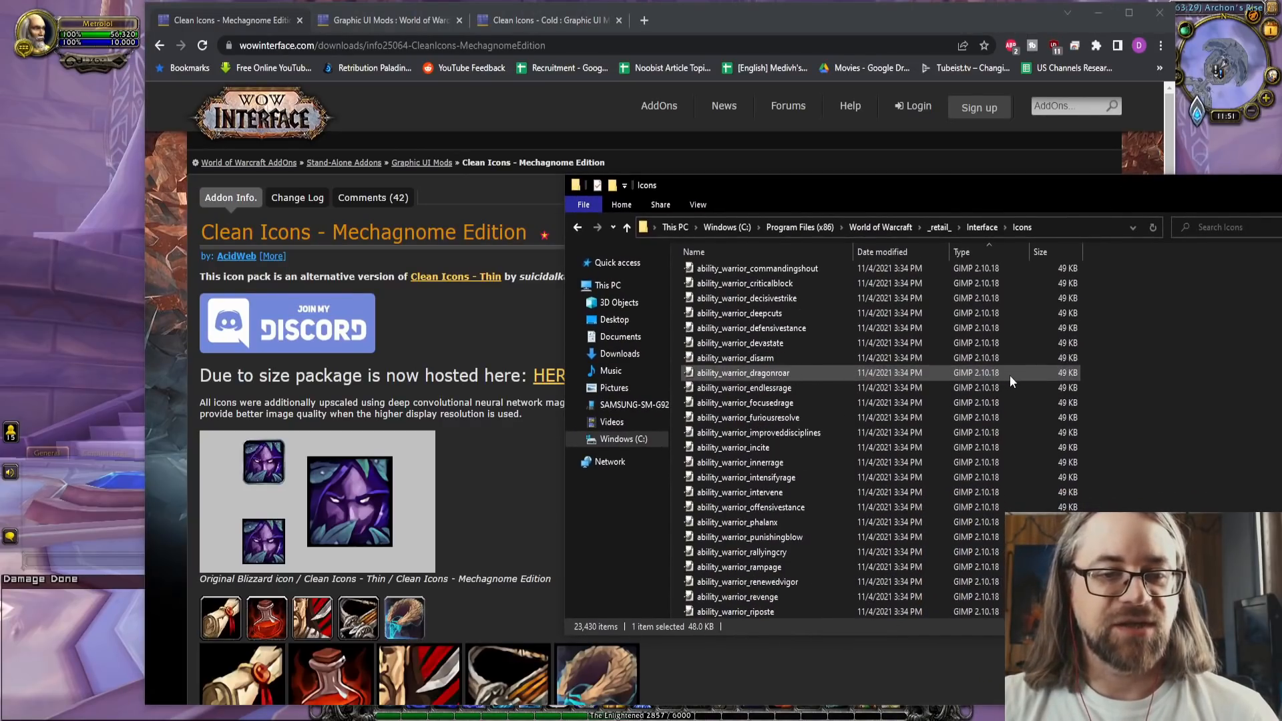
Step: Scroll the Icons folder list to the ability_druid icon files
{"action": "scroll", "scroll_direction": "down", "scroll_amount": 3}
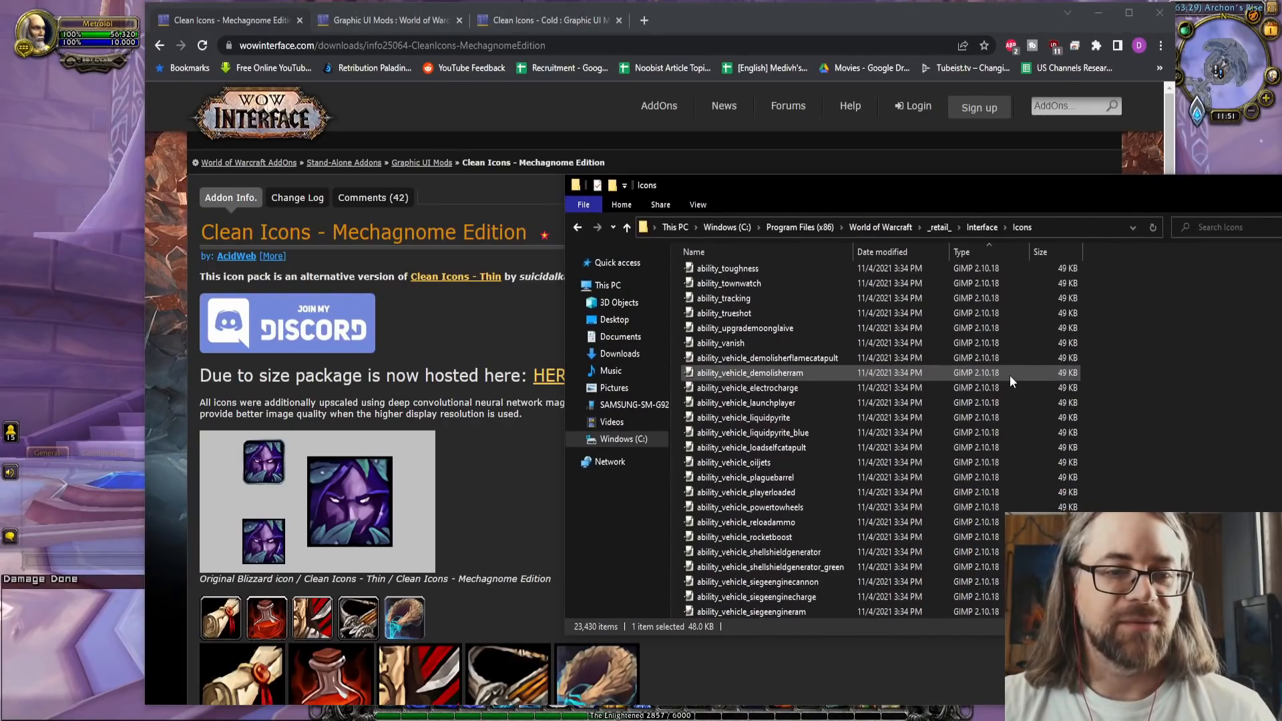
{"action": "scroll", "scroll_direction": "down", "scroll_amount": 3}
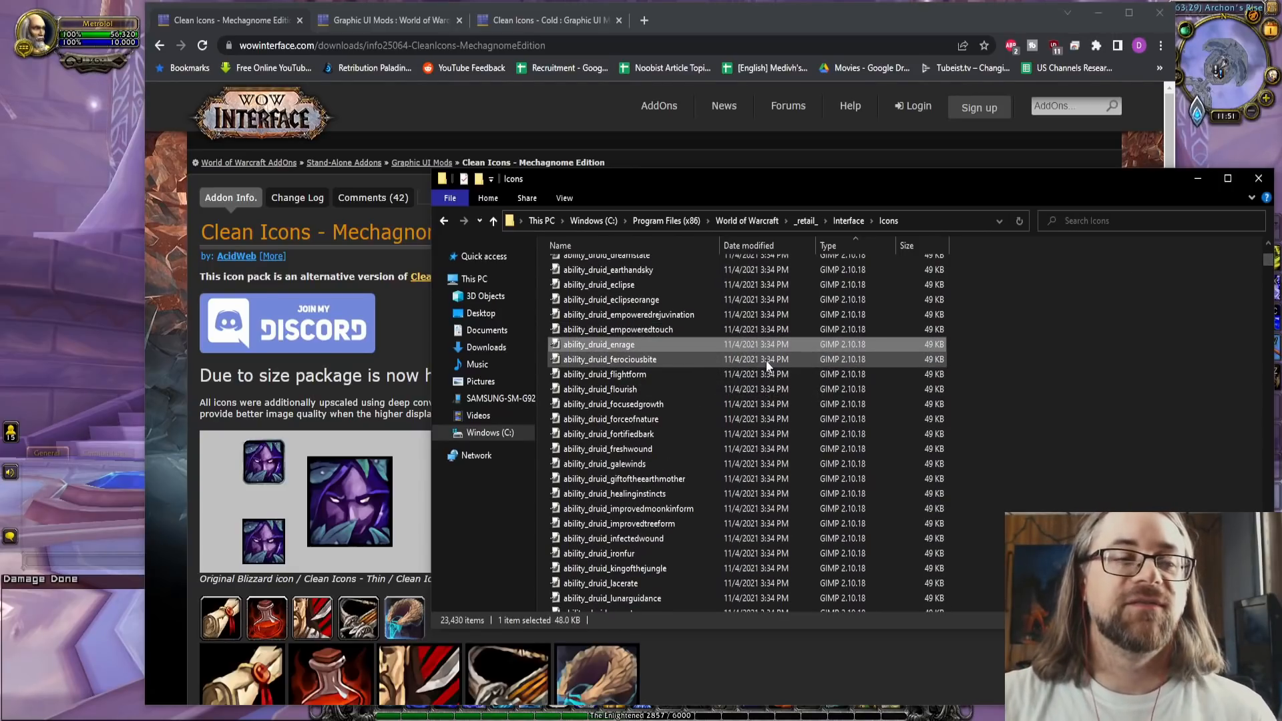
{"action": "mouse_move", "coordinate": [995, 345]}
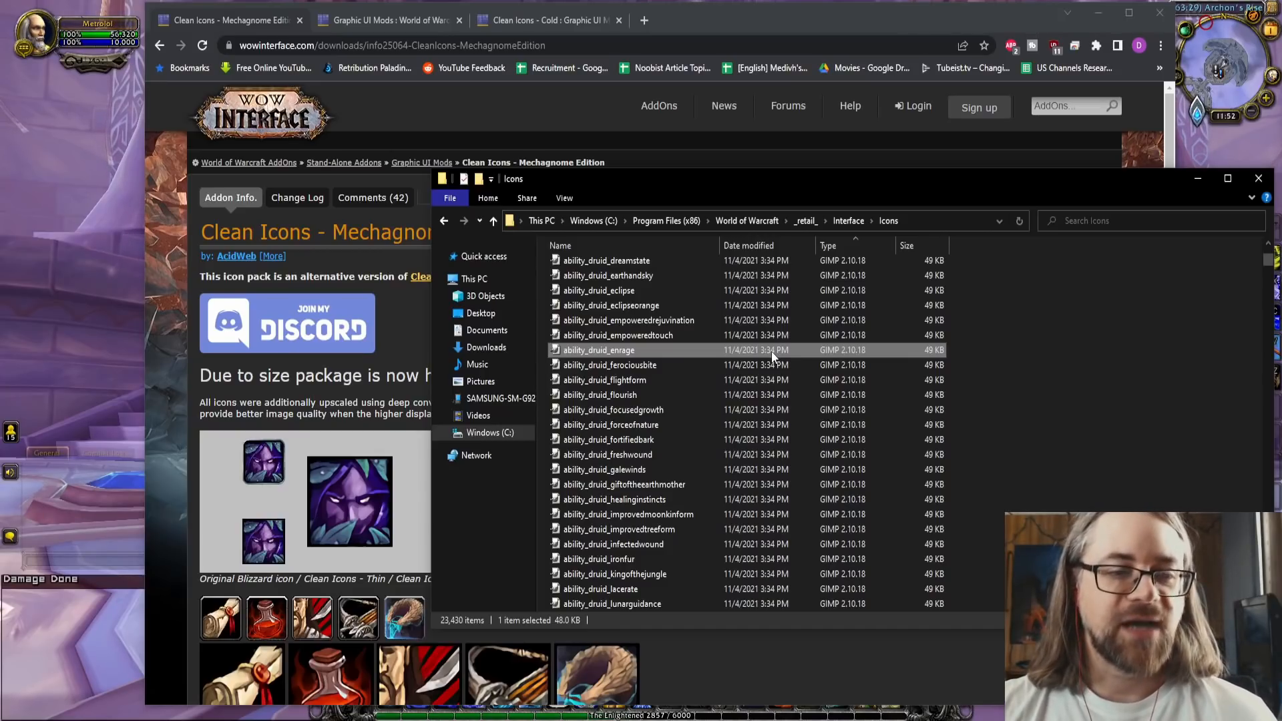
{"action": "mouse_move", "coordinate": [1103, 312]}
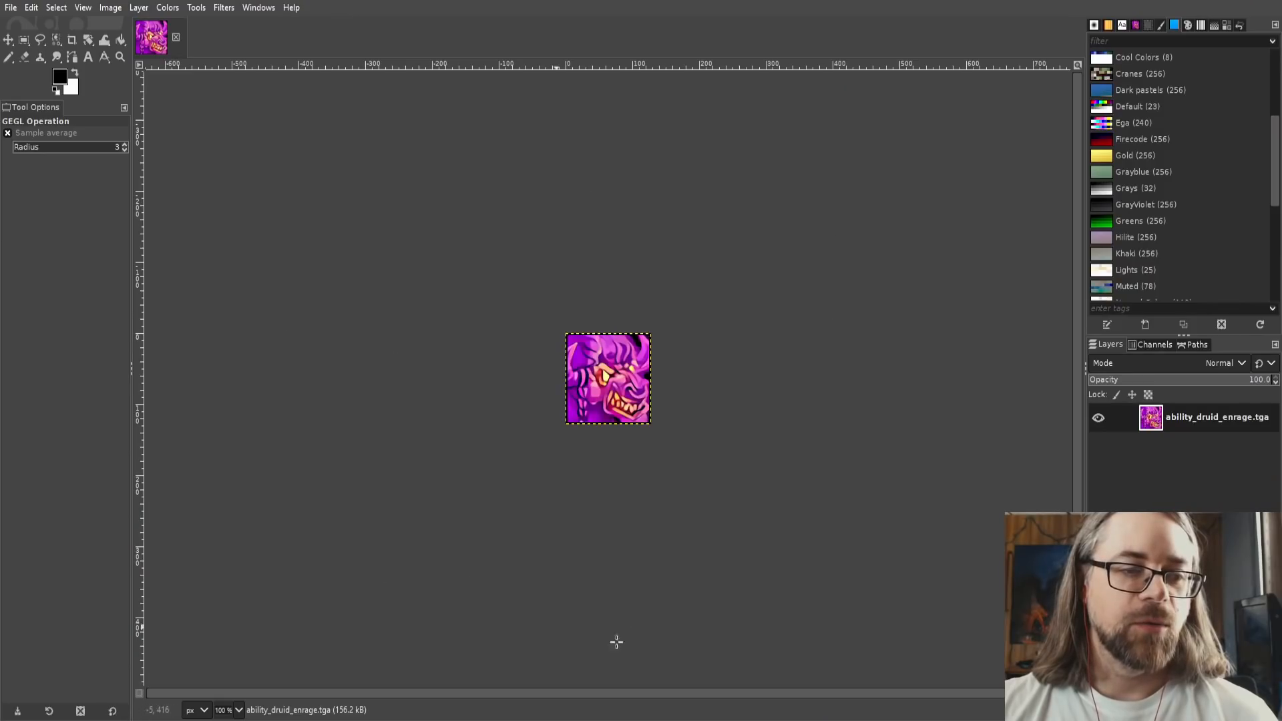
{"action": "mouse_move", "coordinate": [810, 373]}
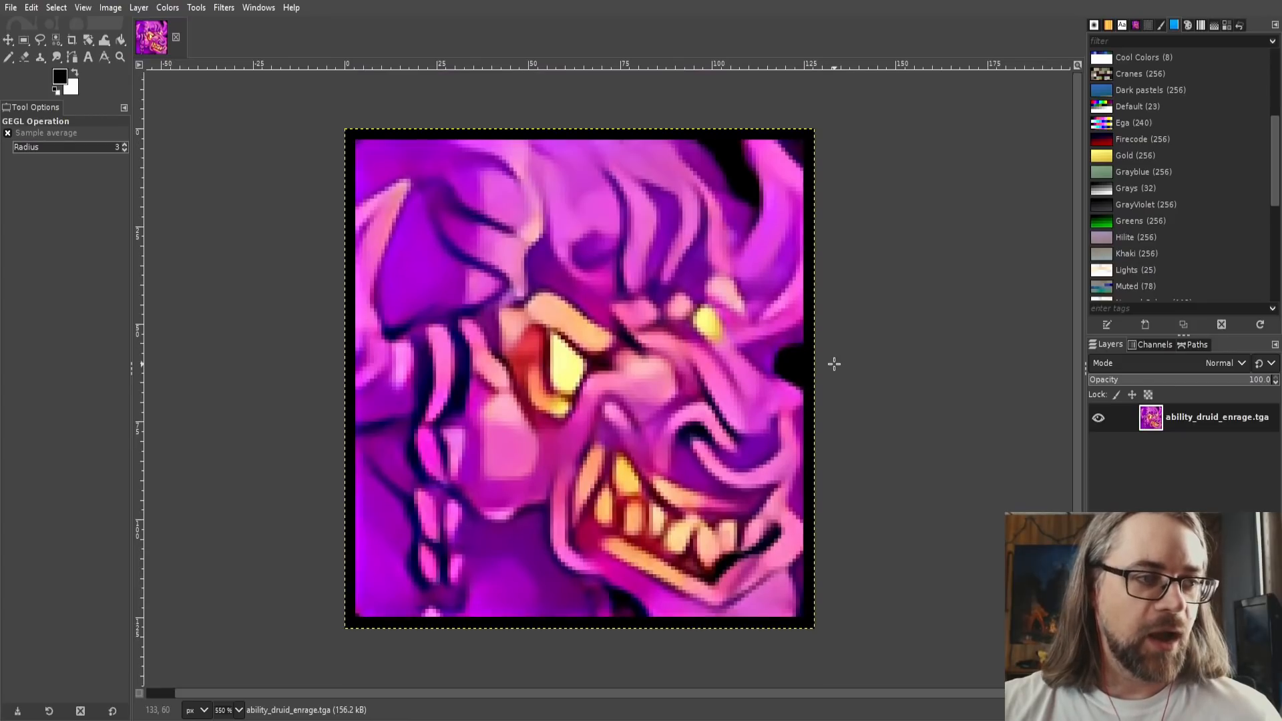
{"action": "mouse_move", "coordinate": [847, 358]}
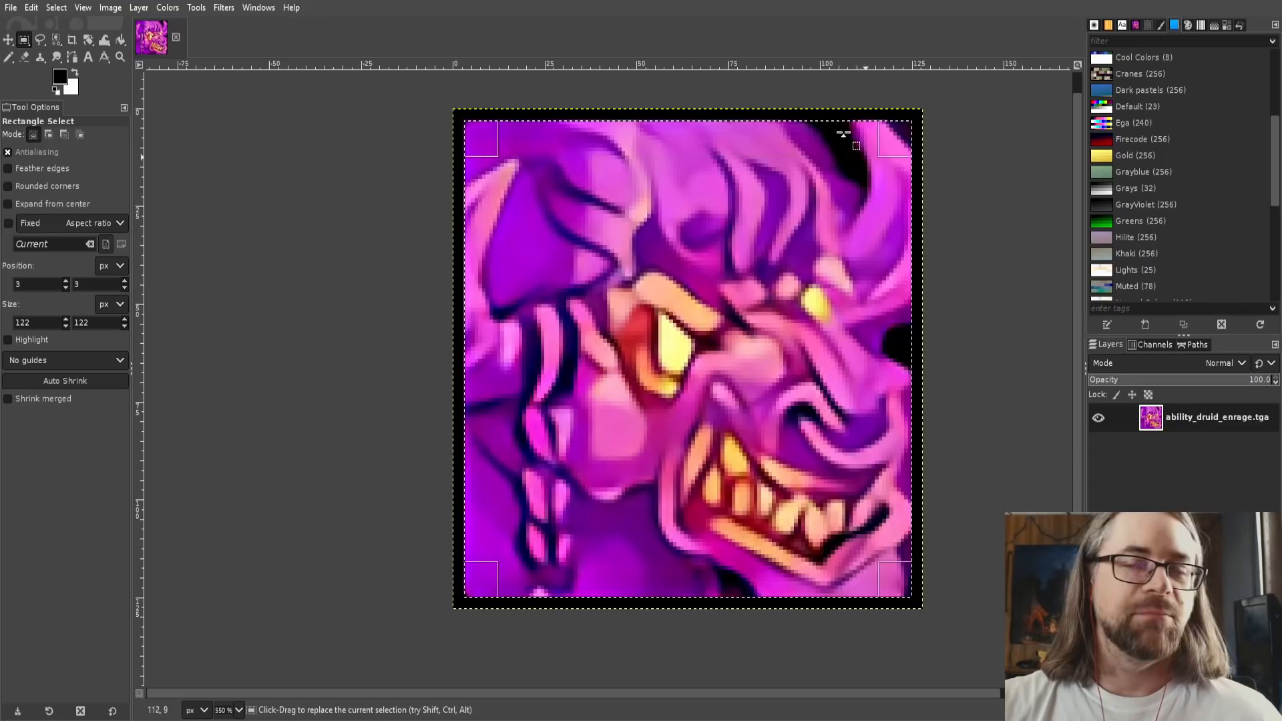
Step: Bring up GIMP's colour adjustment menu for the selected icon interior
{"action": "left_click", "coordinate": [167, 8]}
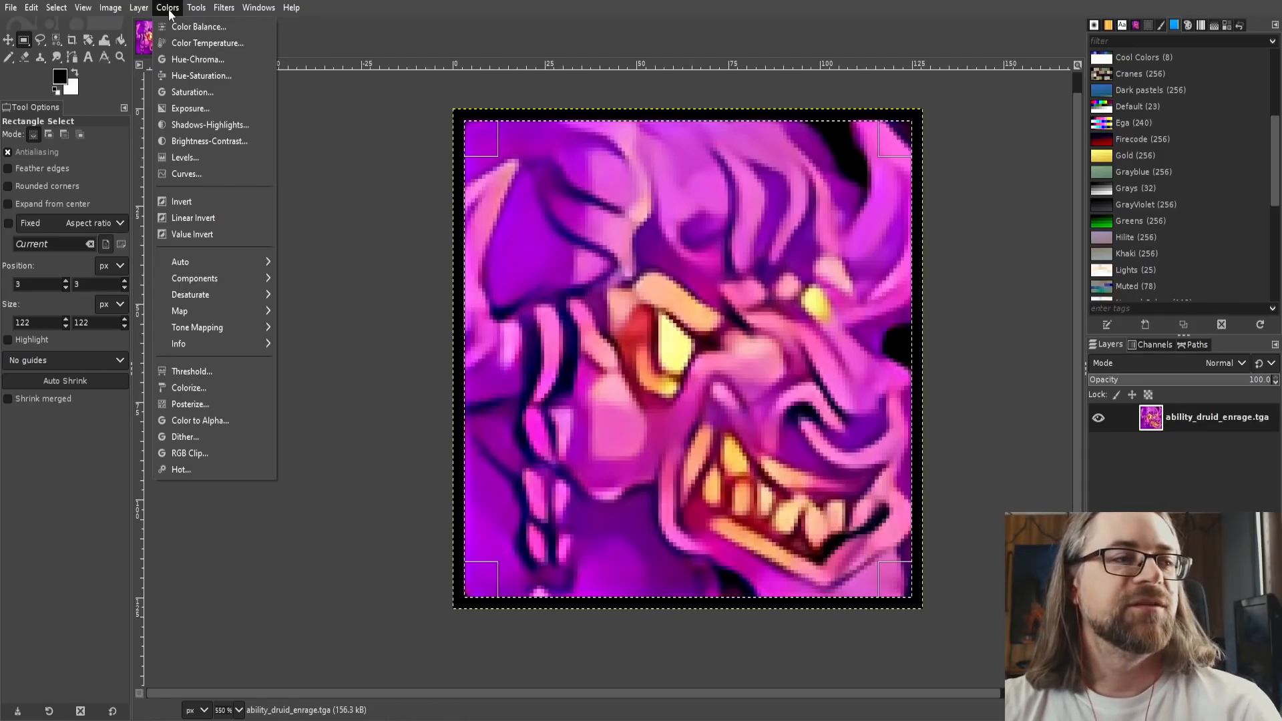
{"action": "mouse_move", "coordinate": [200, 75]}
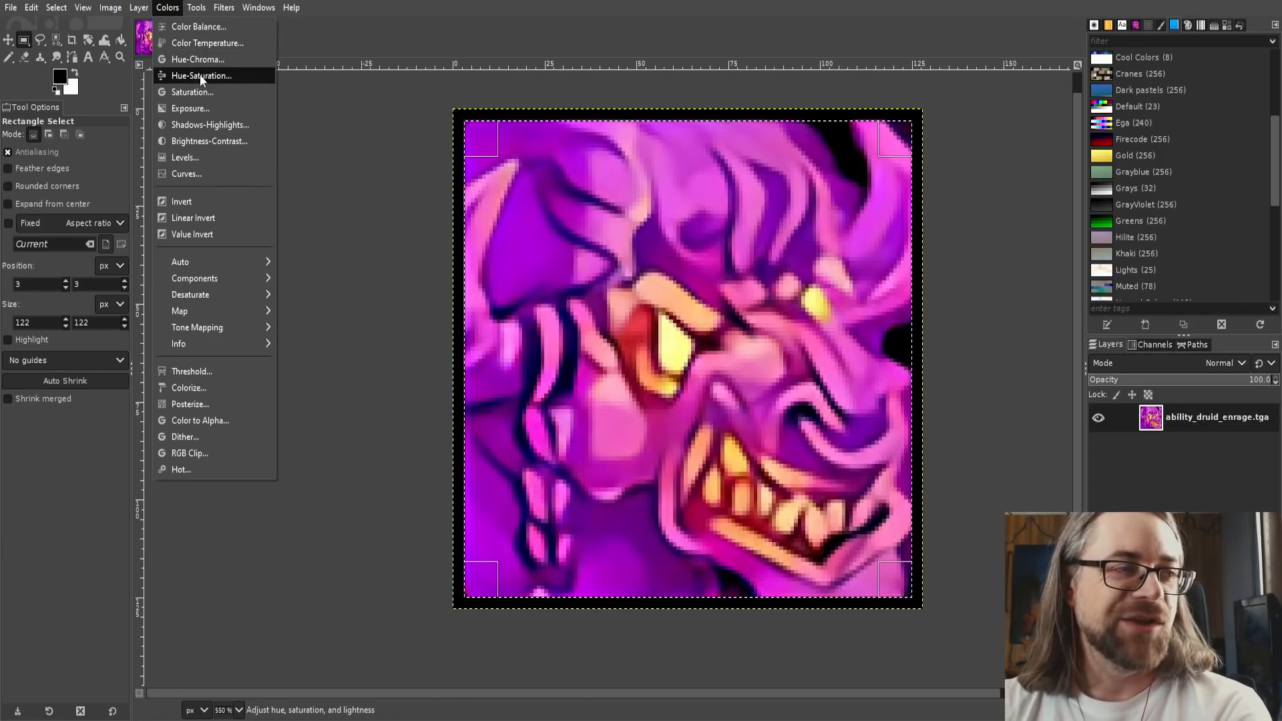
Step: Preview the icon's Master Hue through violet, cyan and orange using Colors > Hue-Saturation
{"action": "left_click", "coordinate": [201, 75]}
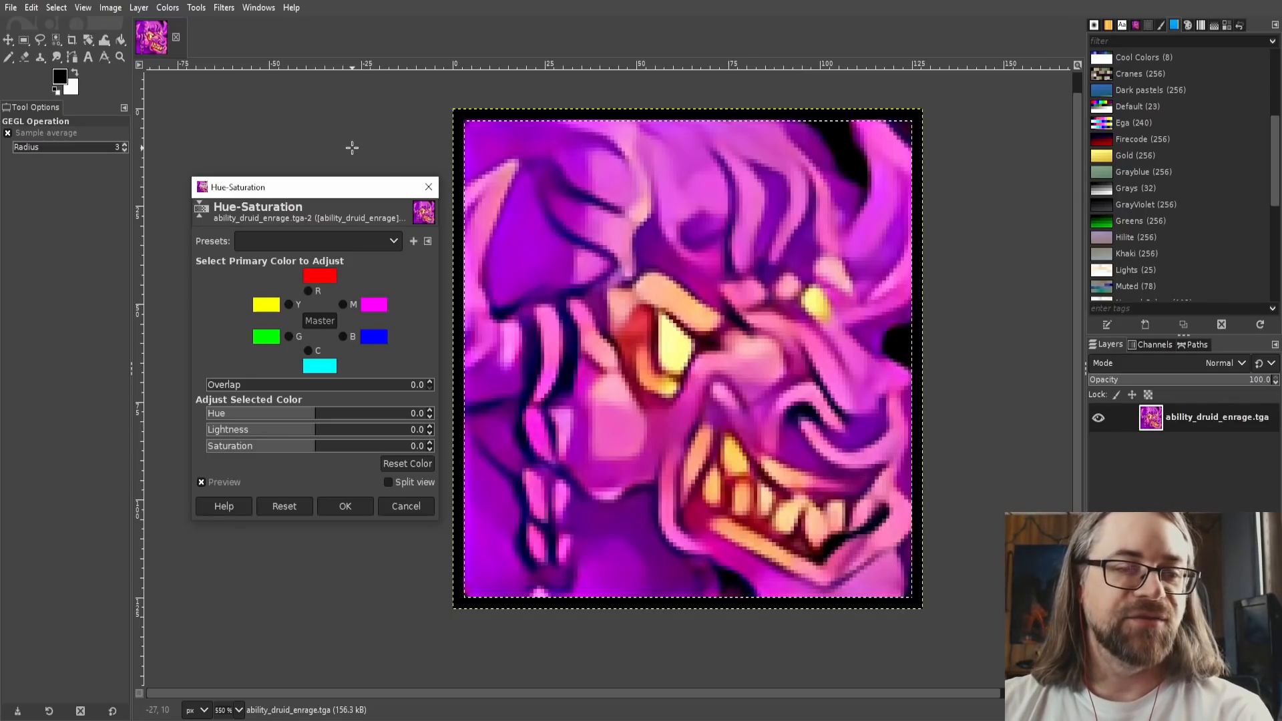
{"action": "mouse_move", "coordinate": [319, 321]}
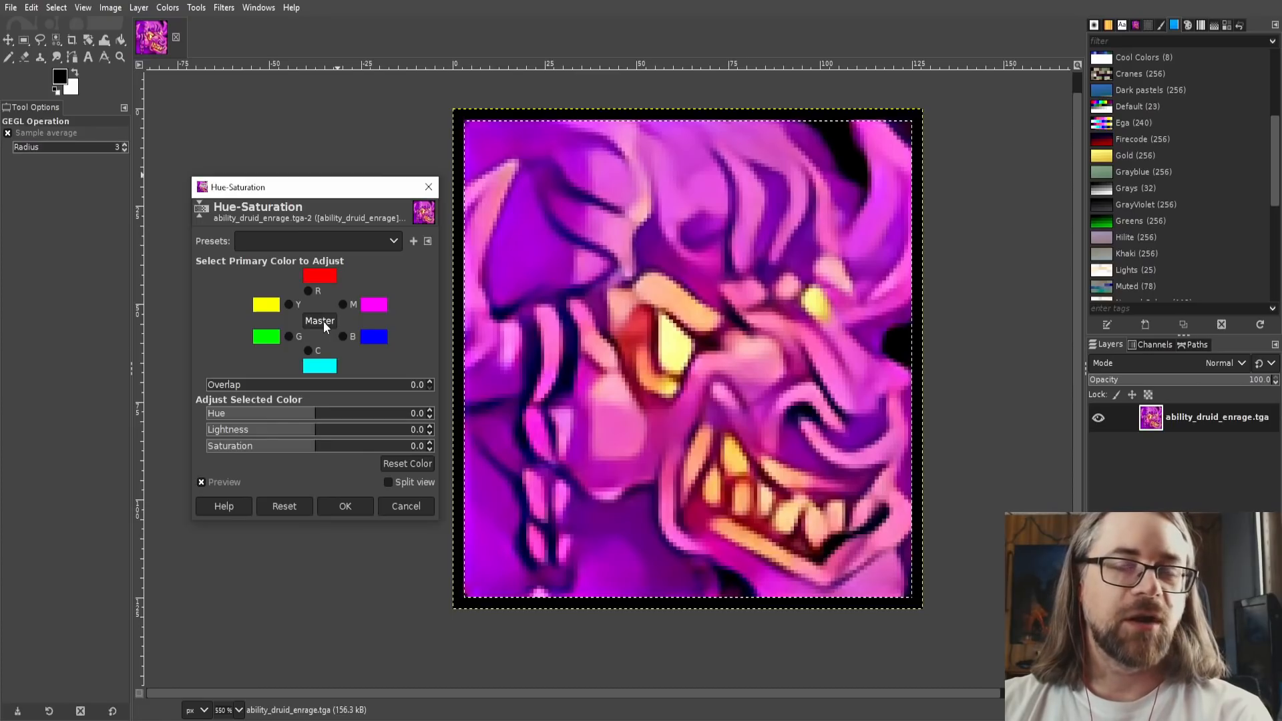
{"action": "left_click_drag", "start_coordinate": [318, 413], "coordinate": [298, 413]}
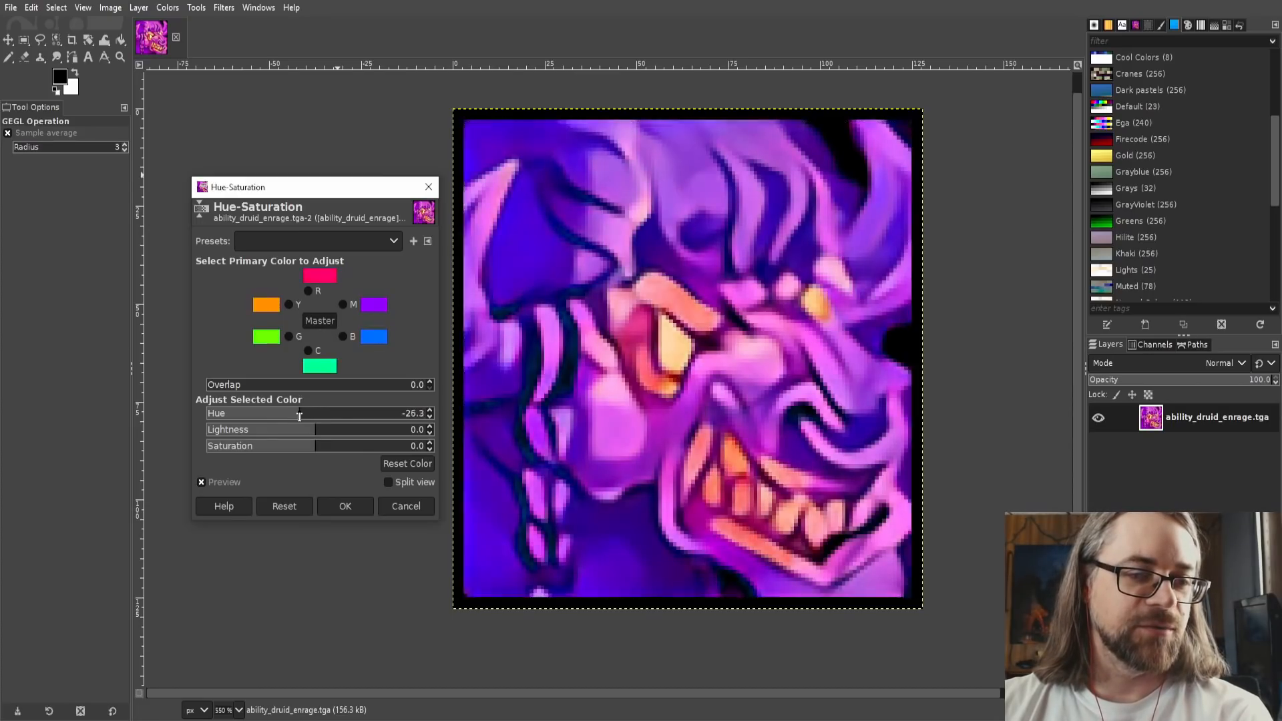
{"action": "left_click_drag", "start_coordinate": [301, 413], "coordinate": [251, 413]}
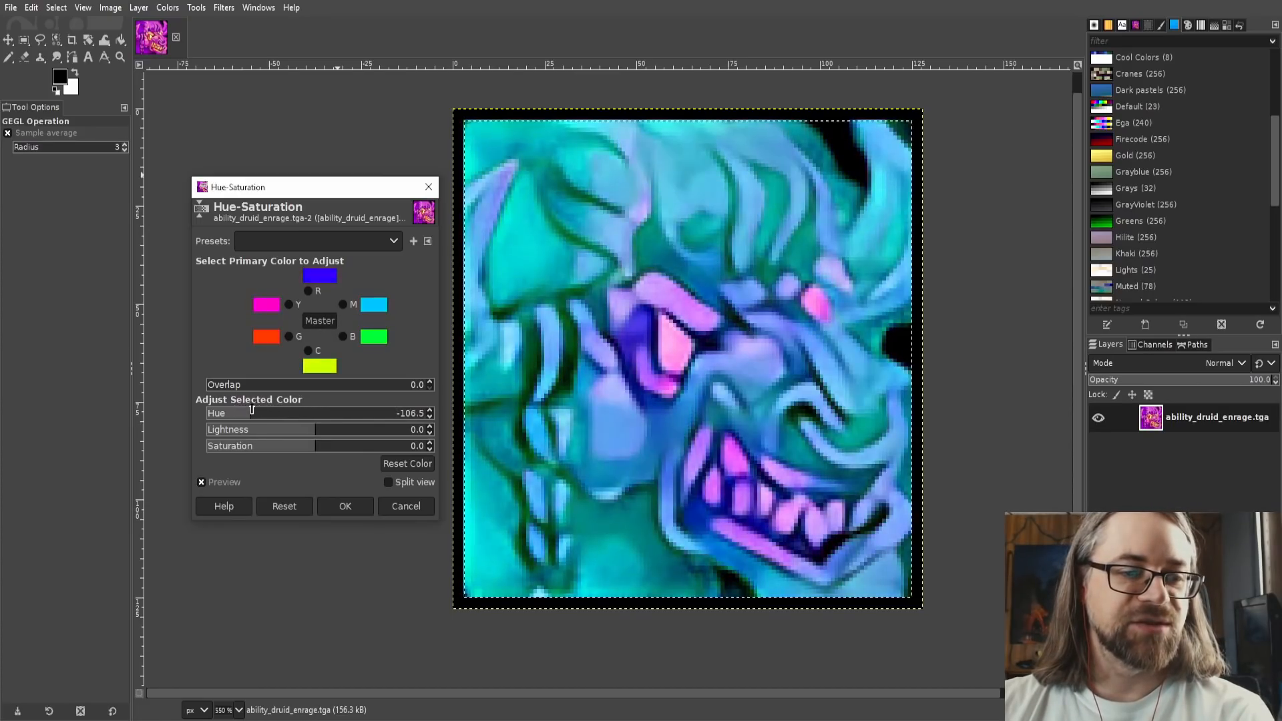
{"action": "left_click_drag", "start_coordinate": [254, 412], "coordinate": [370, 413]}
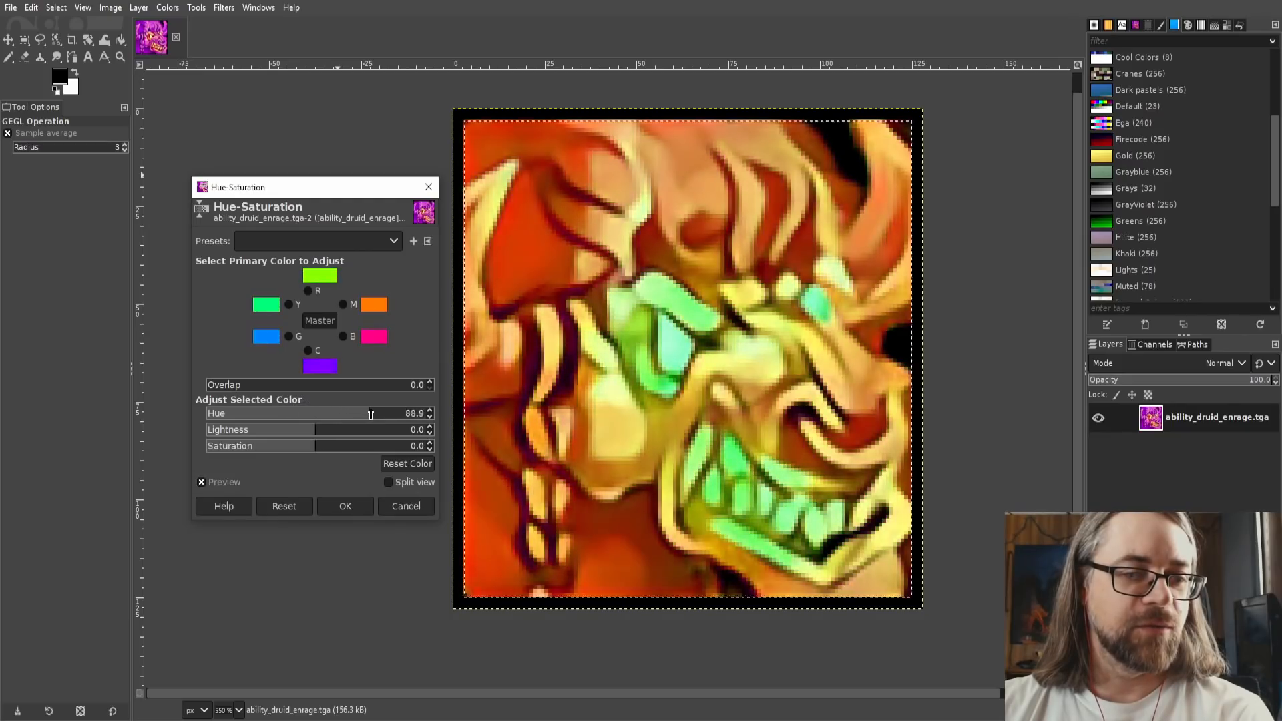
{"action": "left_click_drag", "start_coordinate": [370, 412], "coordinate": [362, 413]}
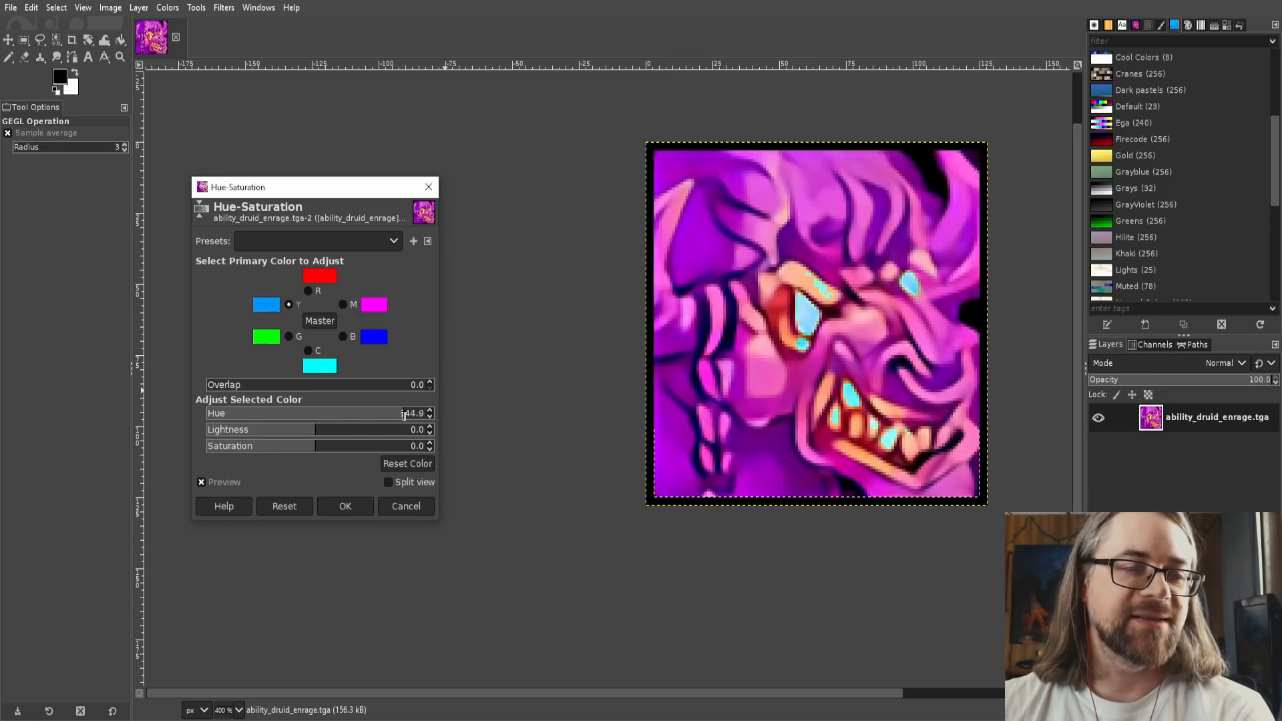
Step: Settle the Y-channel hue around 129 so the eyes and teeth read as cyan
{"action": "left_click_drag", "start_coordinate": [401, 413], "coordinate": [394, 413]}
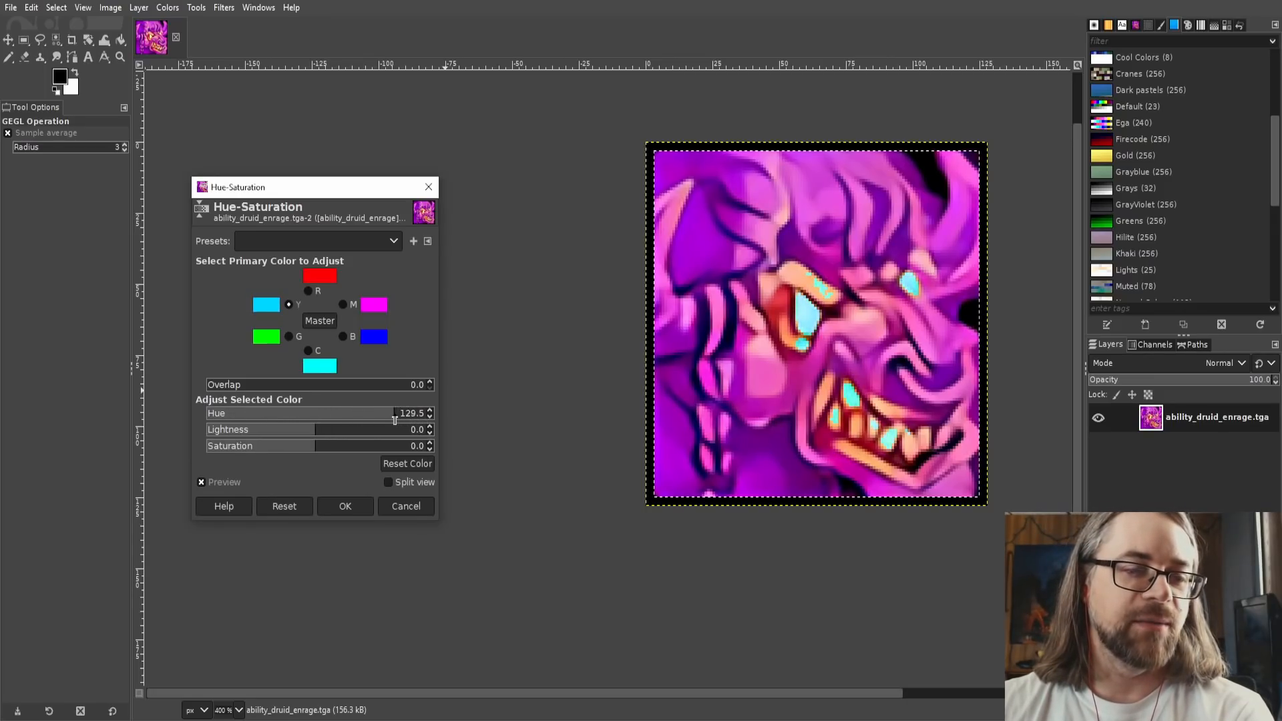
{"action": "left_click_drag", "start_coordinate": [393, 412], "coordinate": [373, 413]}
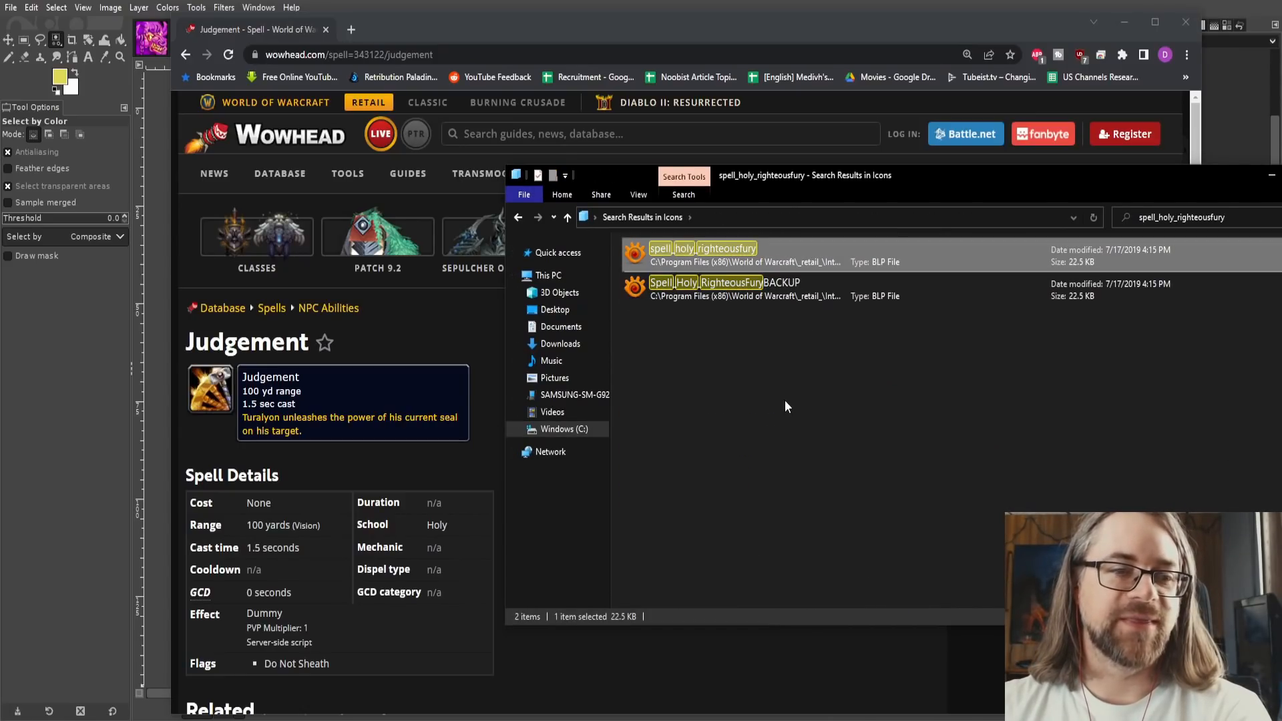
Step: Bring the Wowhead Judgement spell page back in front, naming its icon spell_holy_righteousfury
{"action": "left_click", "coordinate": [1186, 218]}
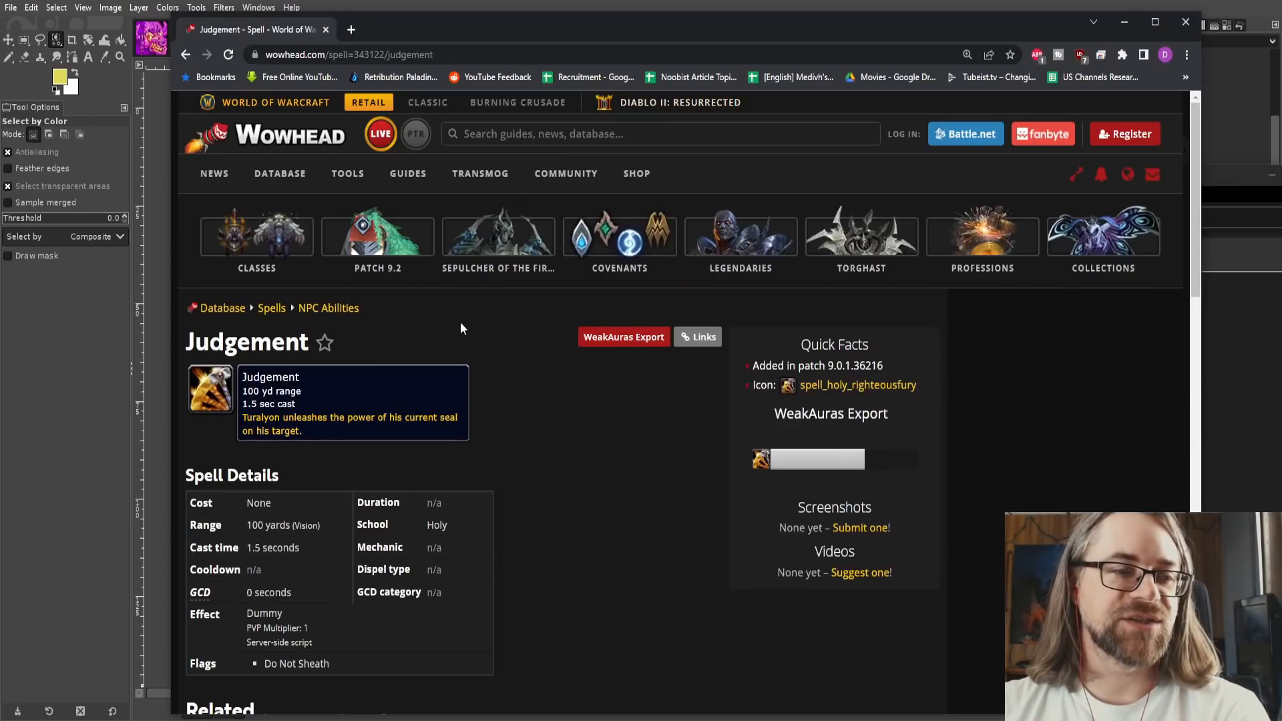
{"action": "mouse_move", "coordinate": [593, 401]}
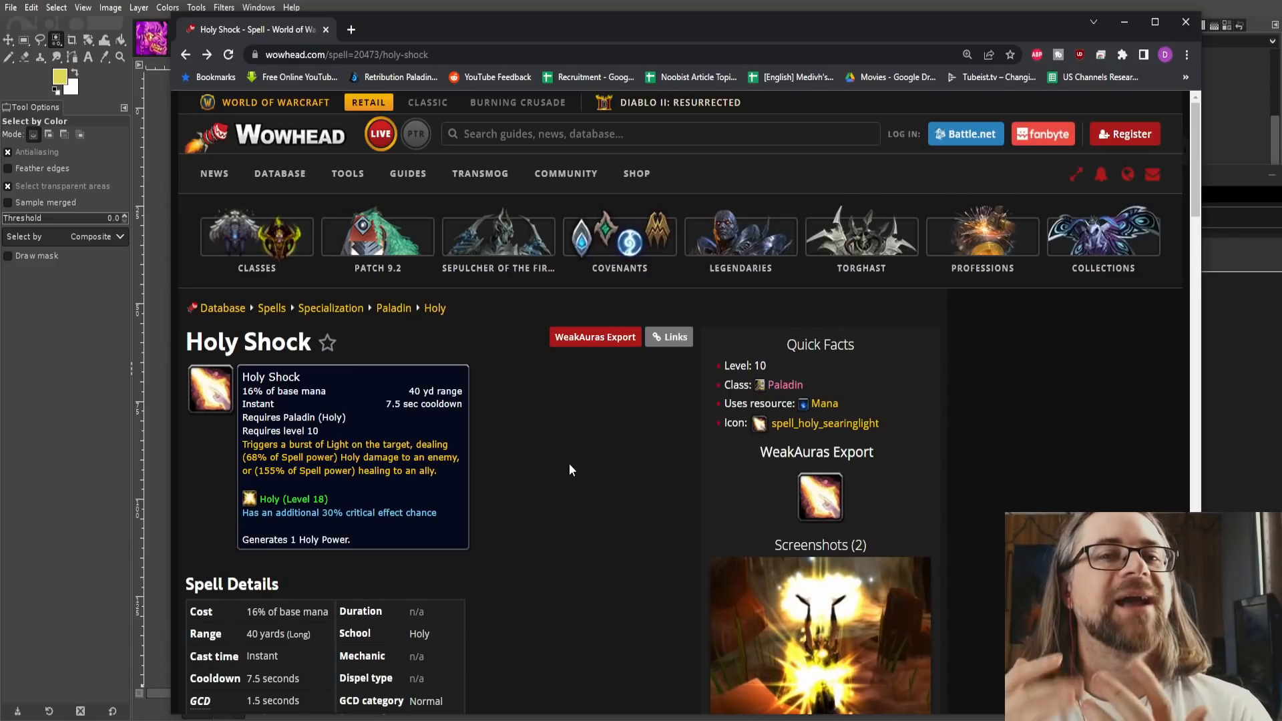
{"action": "mouse_move", "coordinate": [595, 530]}
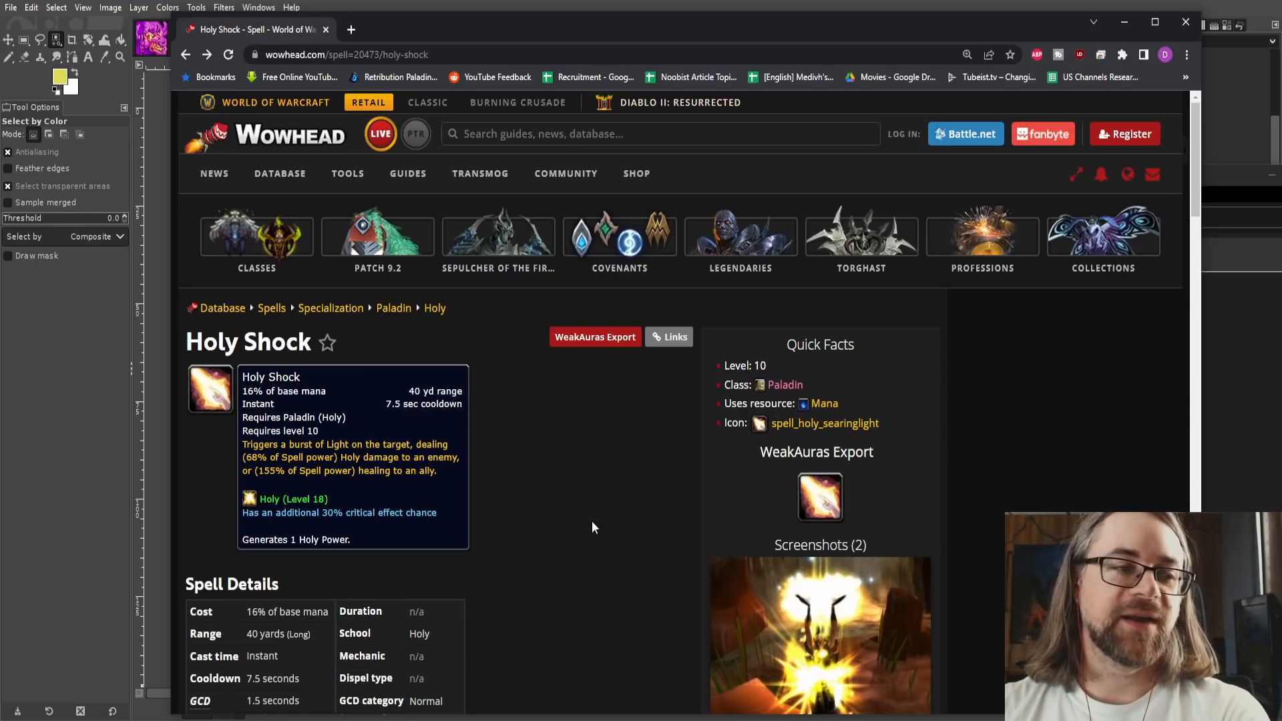
{"action": "mouse_move", "coordinate": [824, 423]}
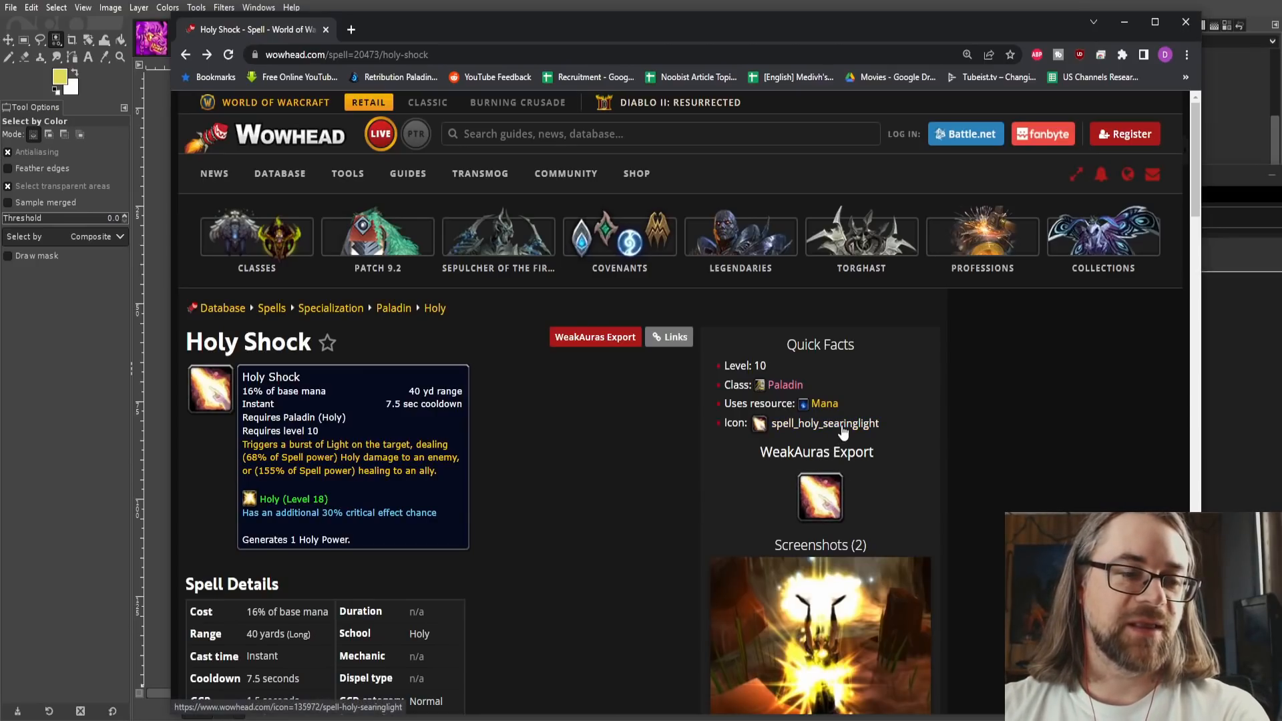
Step: View the spell_holy_searinglight icon page and scroll its Related spells list
{"action": "left_click", "coordinate": [824, 423]}
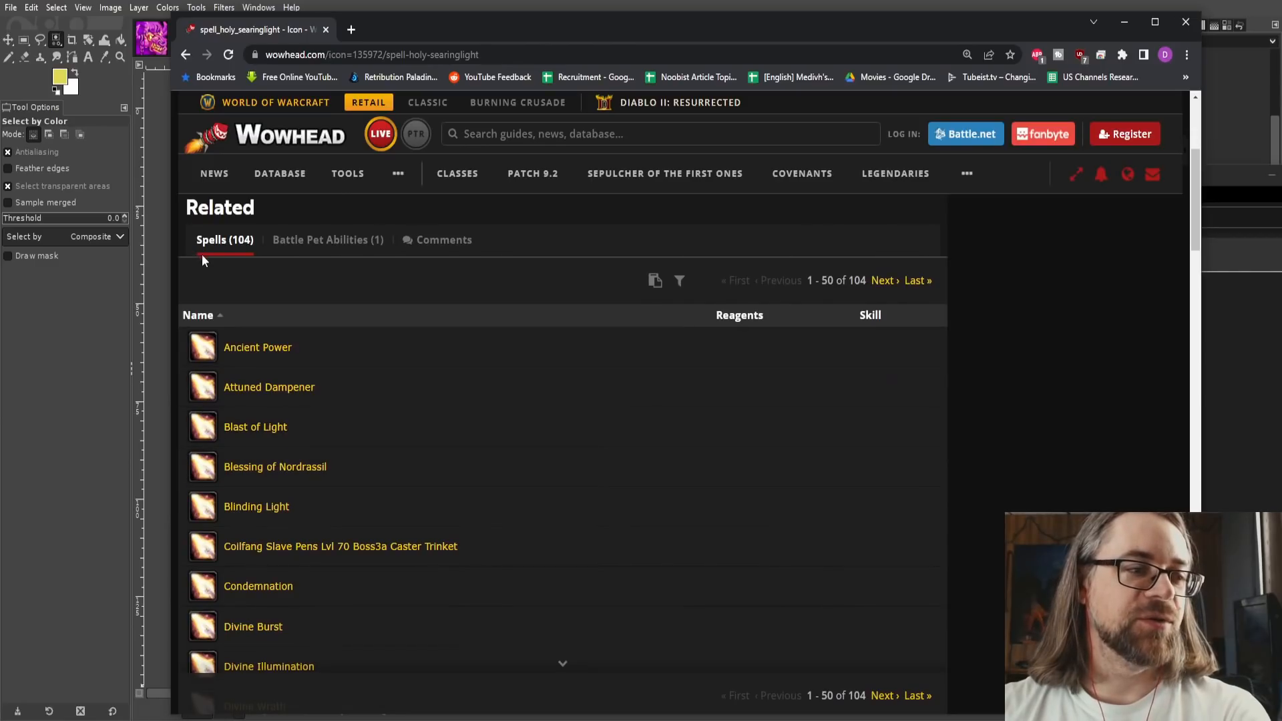
{"action": "scroll", "scroll_direction": "down", "scroll_amount": 3}
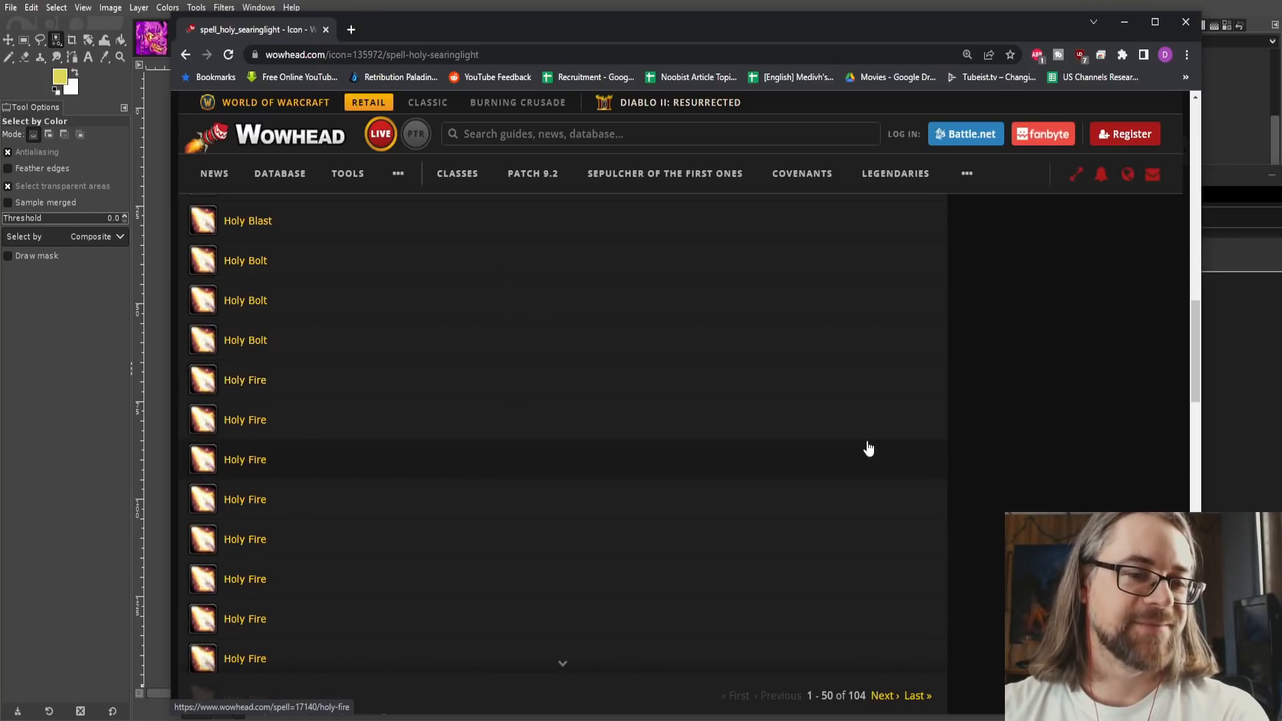
{"action": "scroll", "scroll_direction": "down", "scroll_amount": 3}
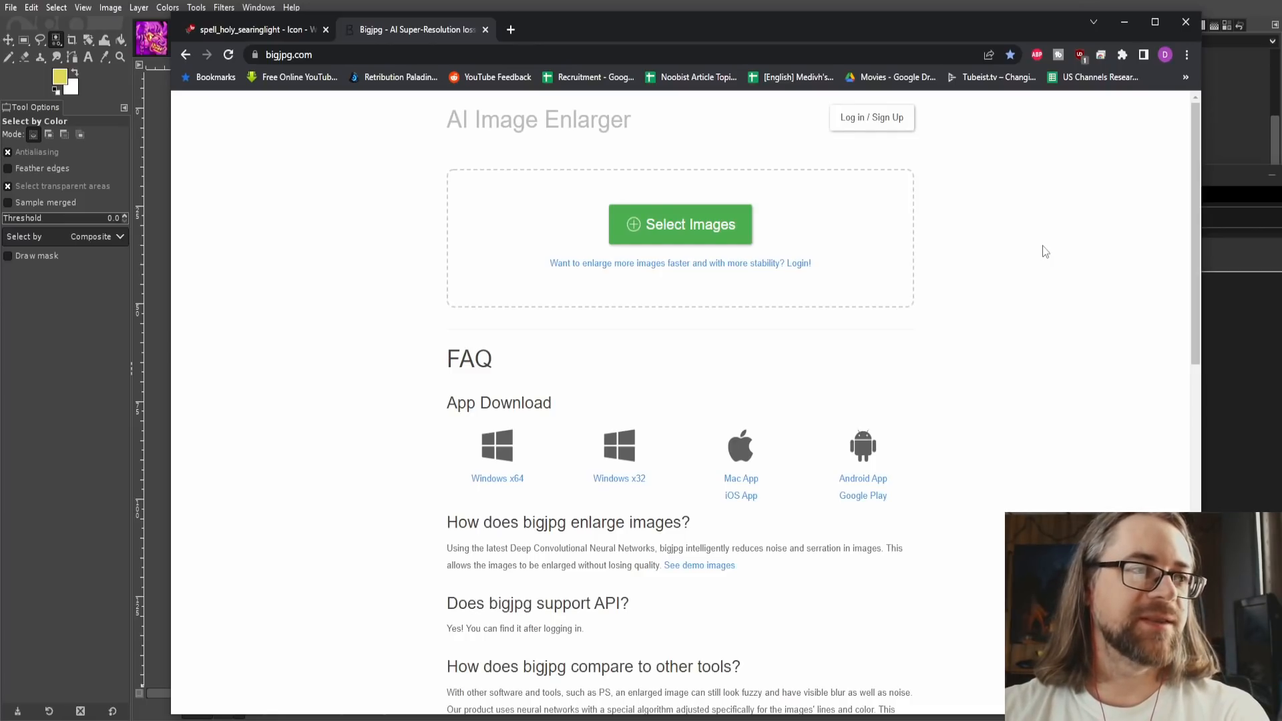
Step: Flip between the searing light icon page and the Bigjpg enlarger, ending on Bigjpg
{"action": "left_click", "coordinate": [253, 29]}
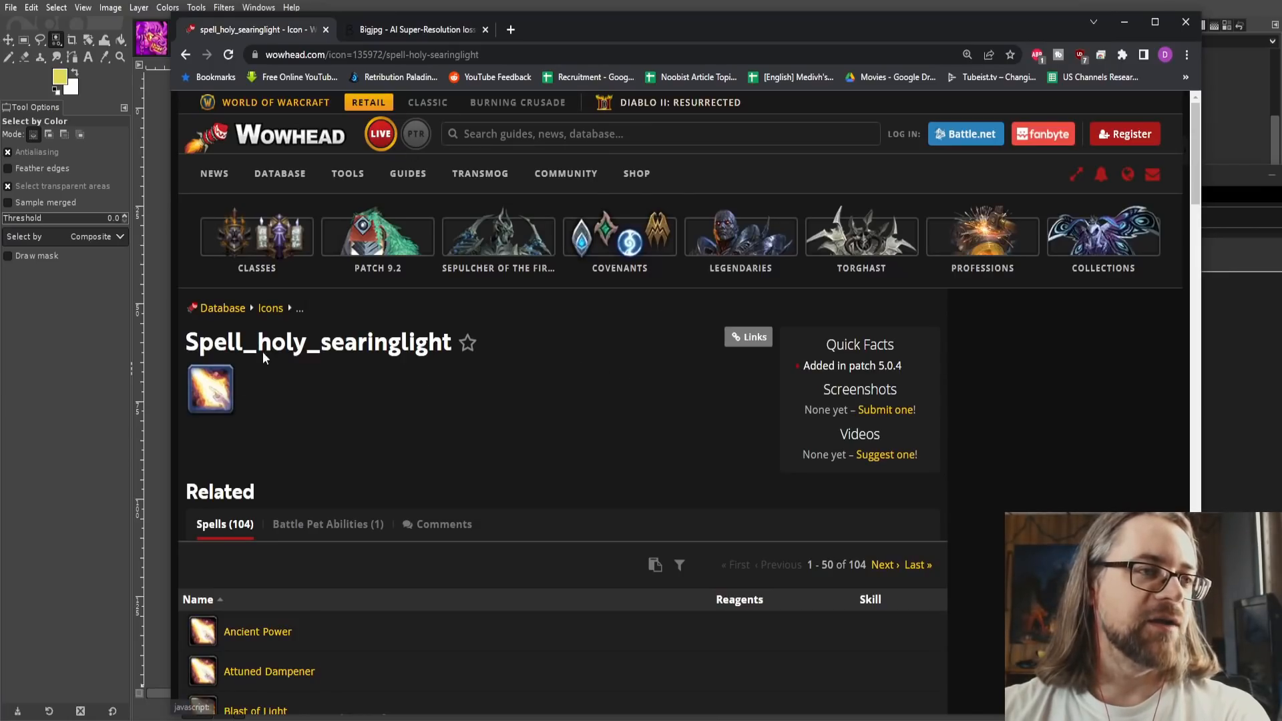
{"action": "left_click", "coordinate": [417, 30]}
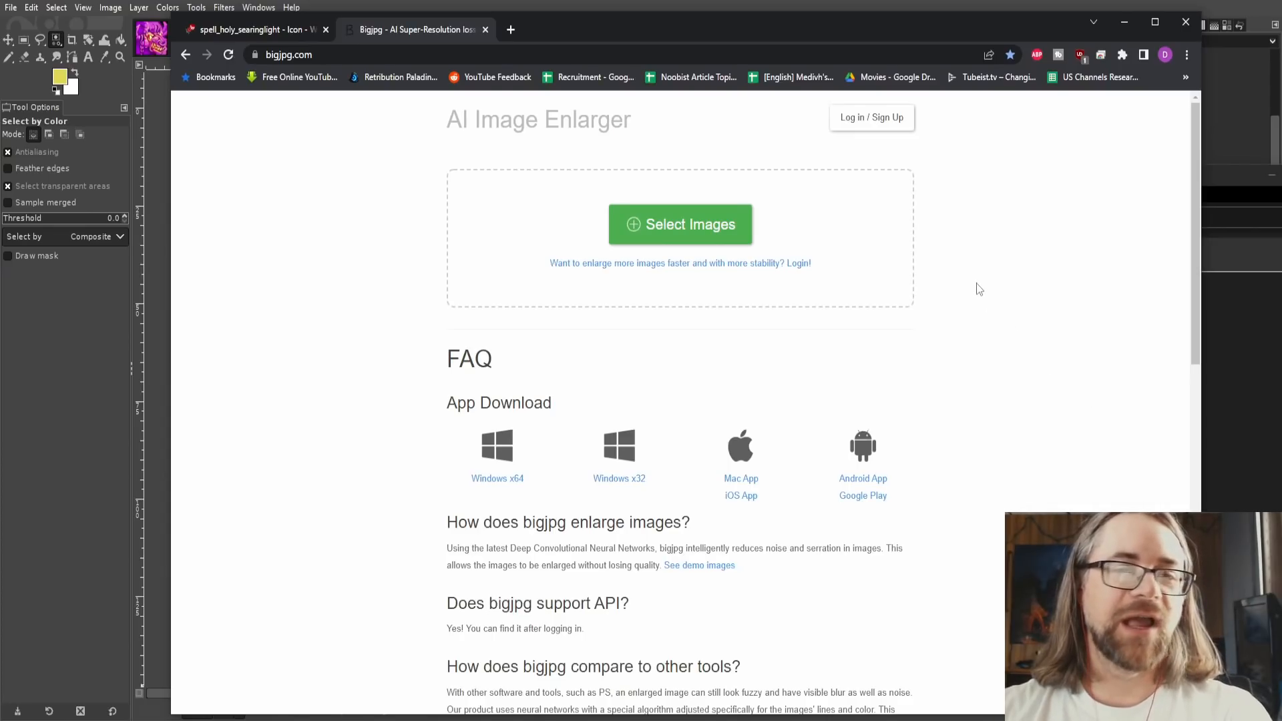
{"action": "mouse_move", "coordinate": [975, 283]}
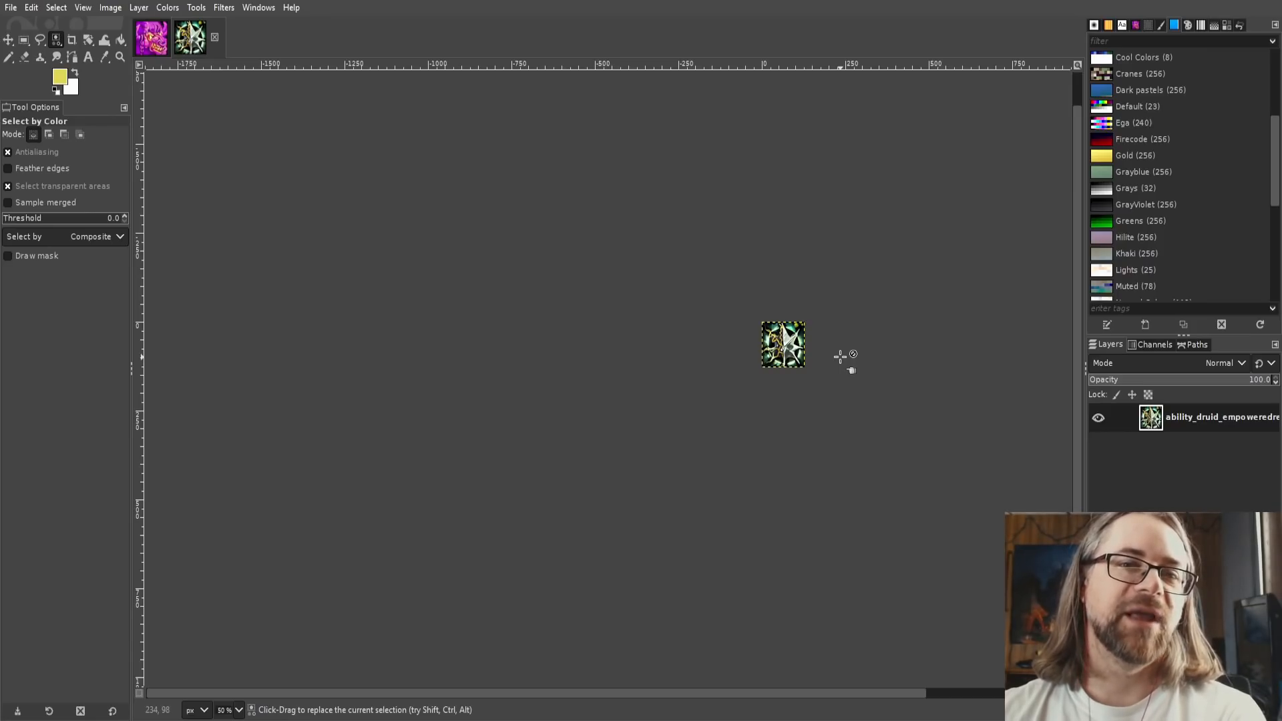
{"action": "mouse_move", "coordinate": [840, 351]}
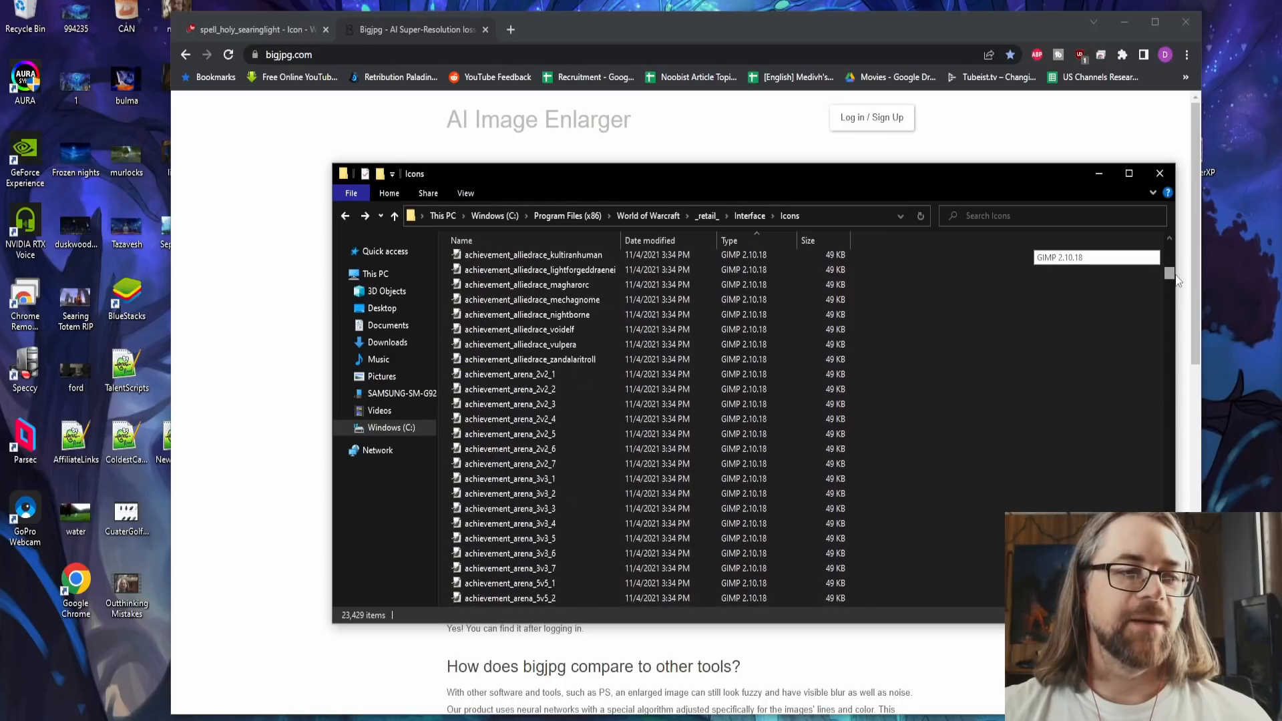
Step: Scroll down the Icons folder list toward inv_chest_leather_24.tga
{"action": "scroll", "scroll_direction": "down", "scroll_amount": 3}
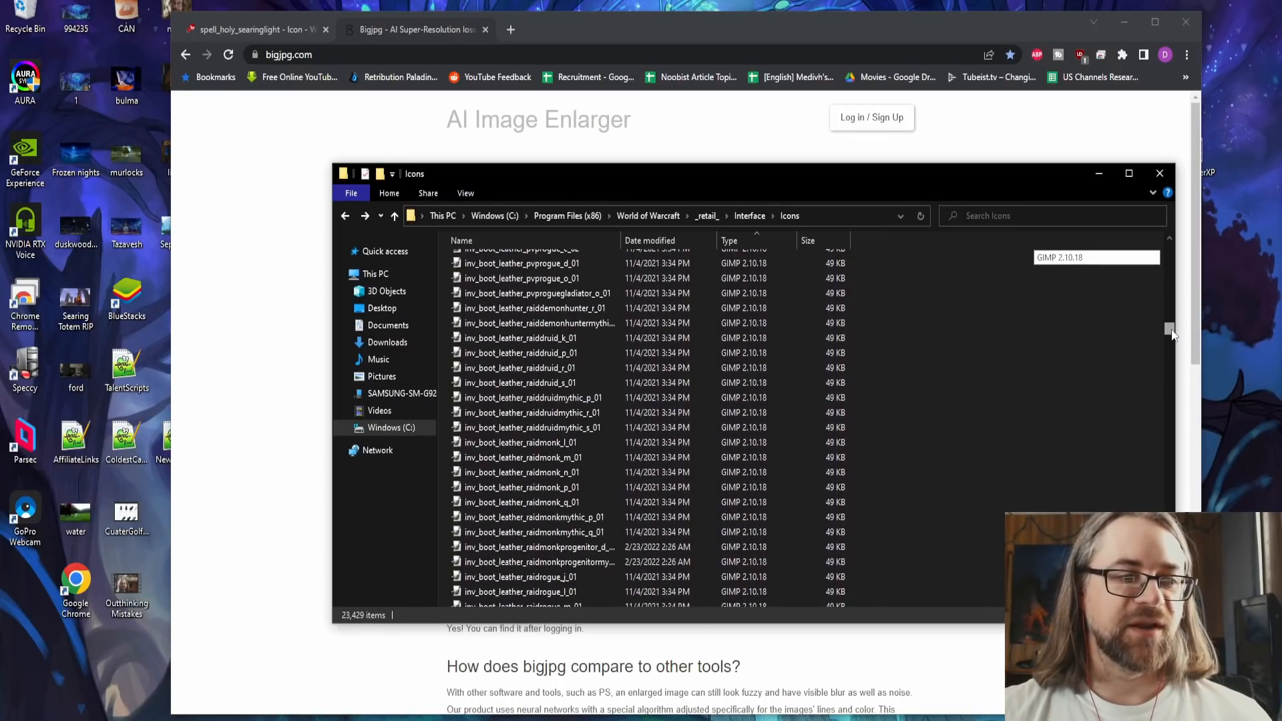
{"action": "scroll", "scroll_direction": "down", "scroll_amount": 3}
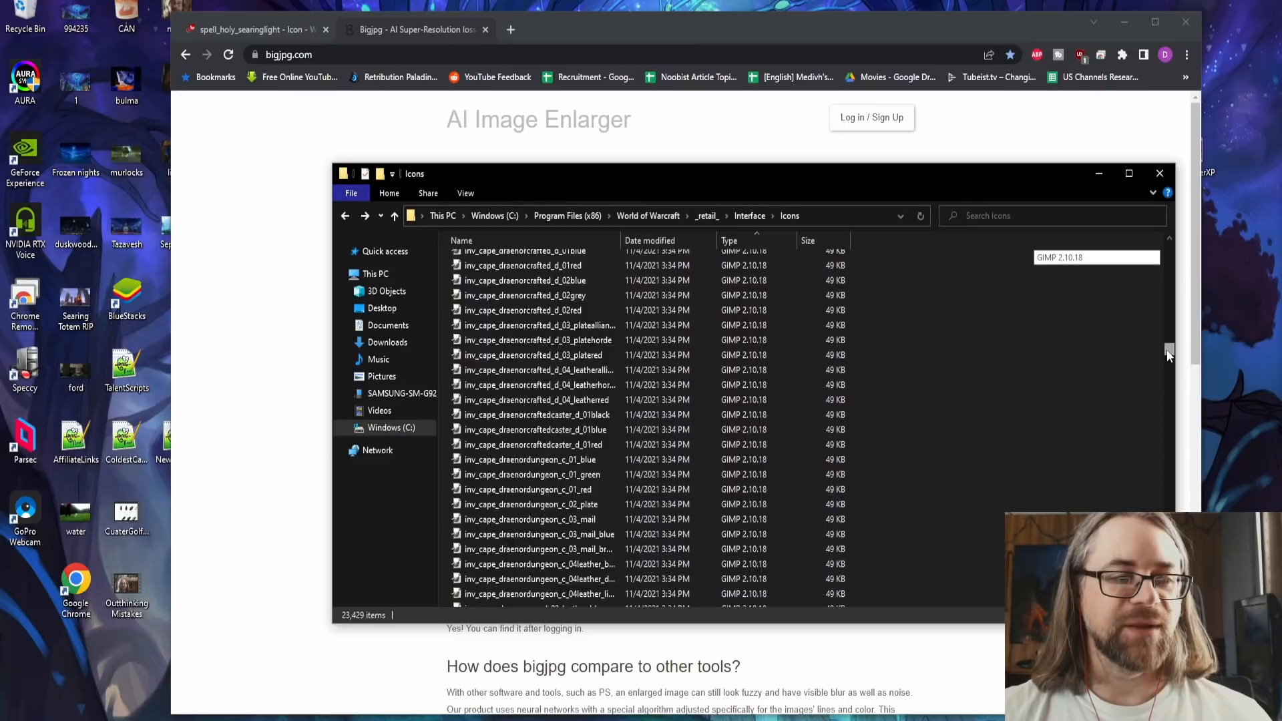
{"action": "scroll", "scroll_direction": "down", "scroll_amount": 3}
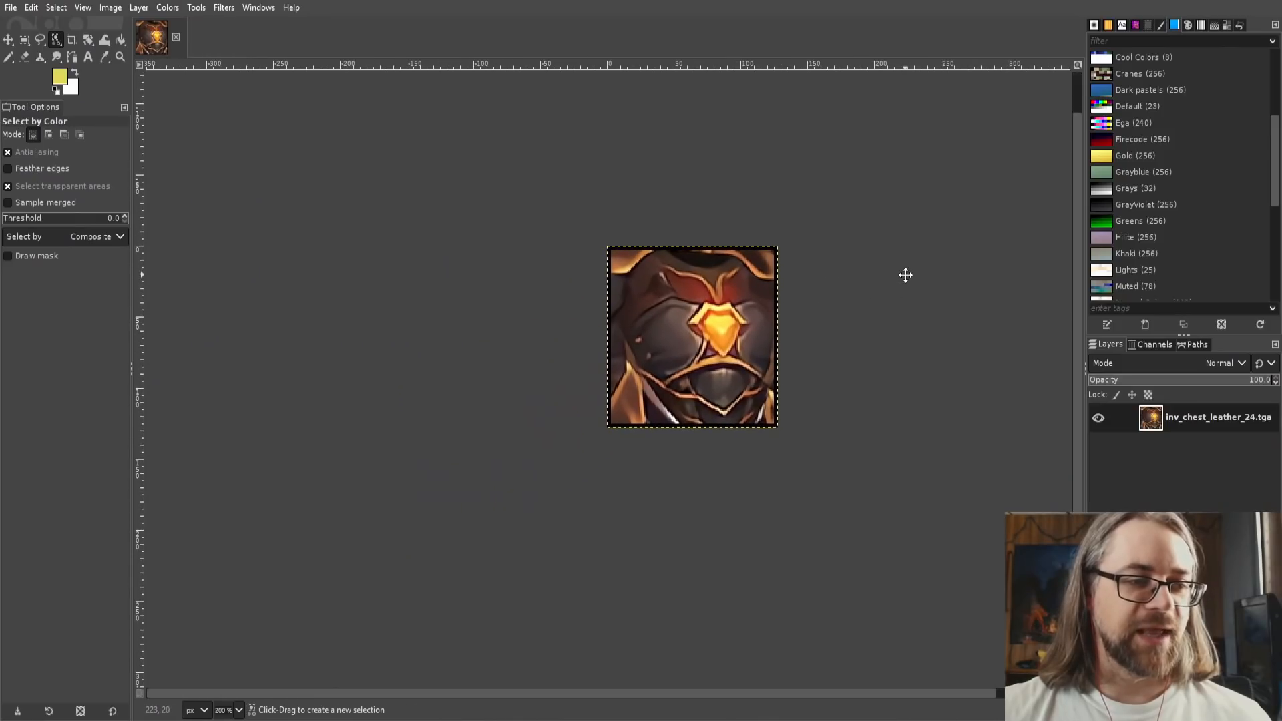
{"action": "mouse_move", "coordinate": [908, 277]}
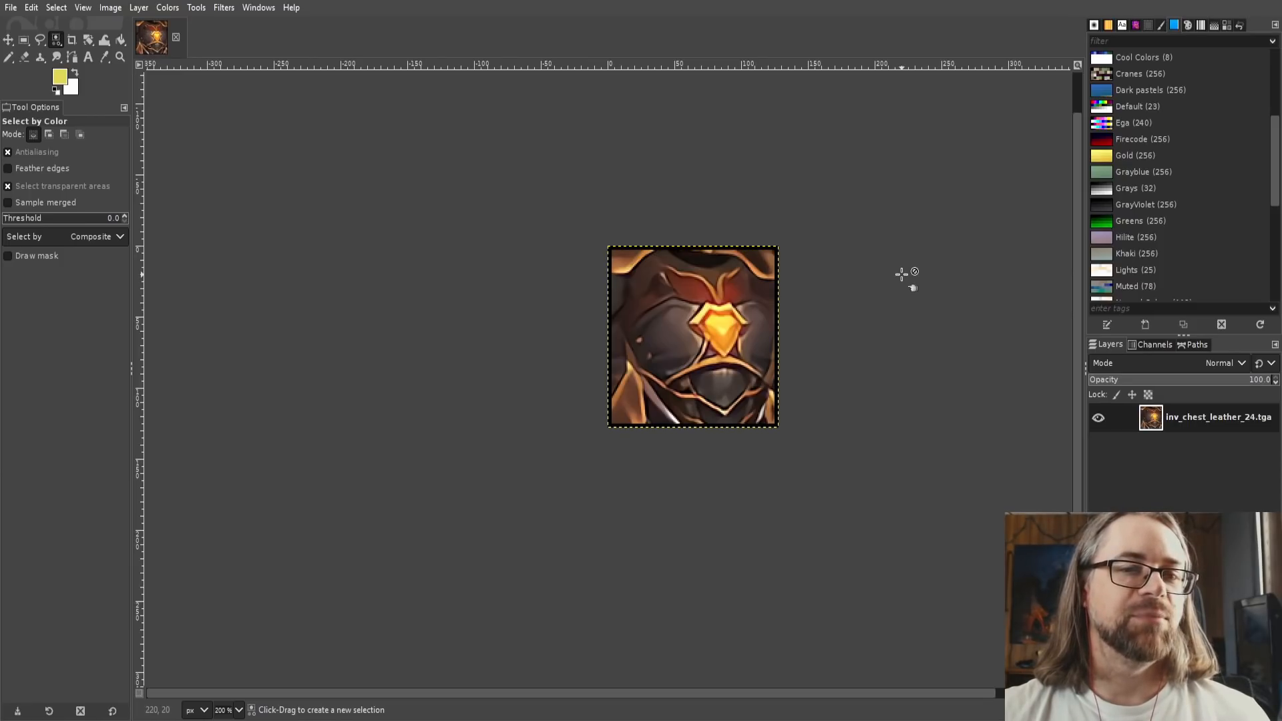
{"action": "mouse_move", "coordinate": [673, 135]}
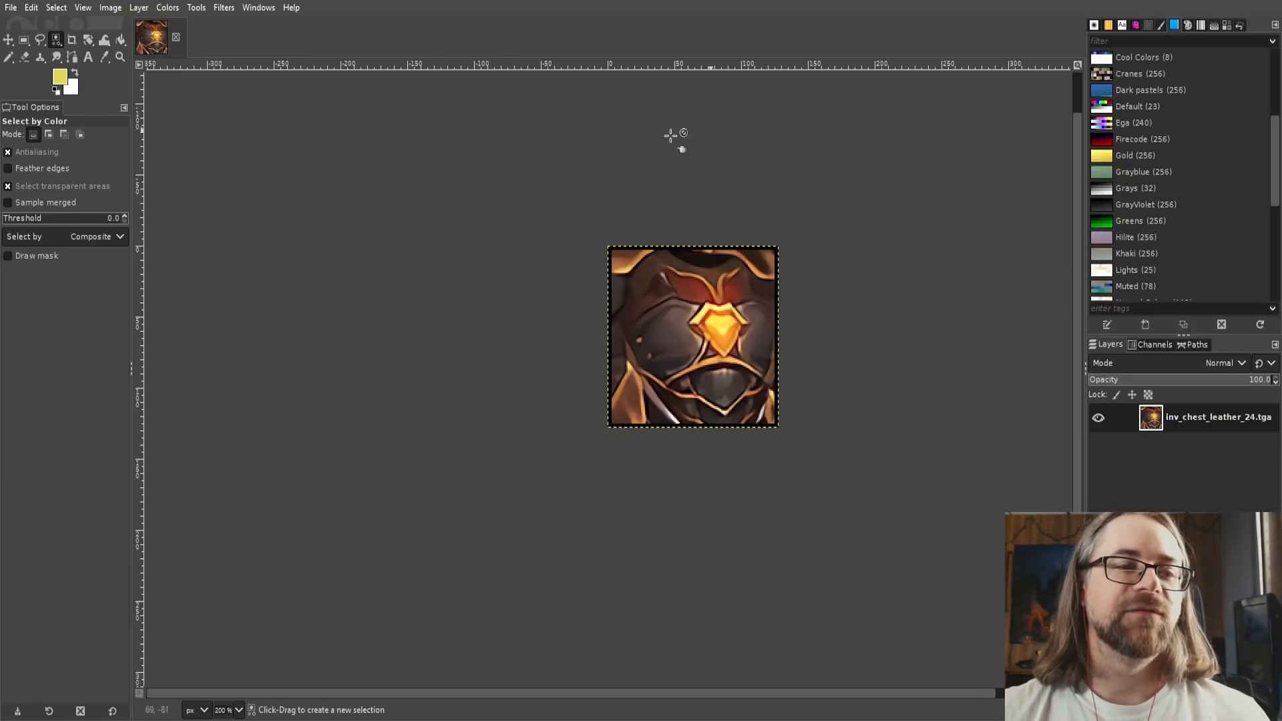
{"action": "mouse_move", "coordinate": [639, 448]}
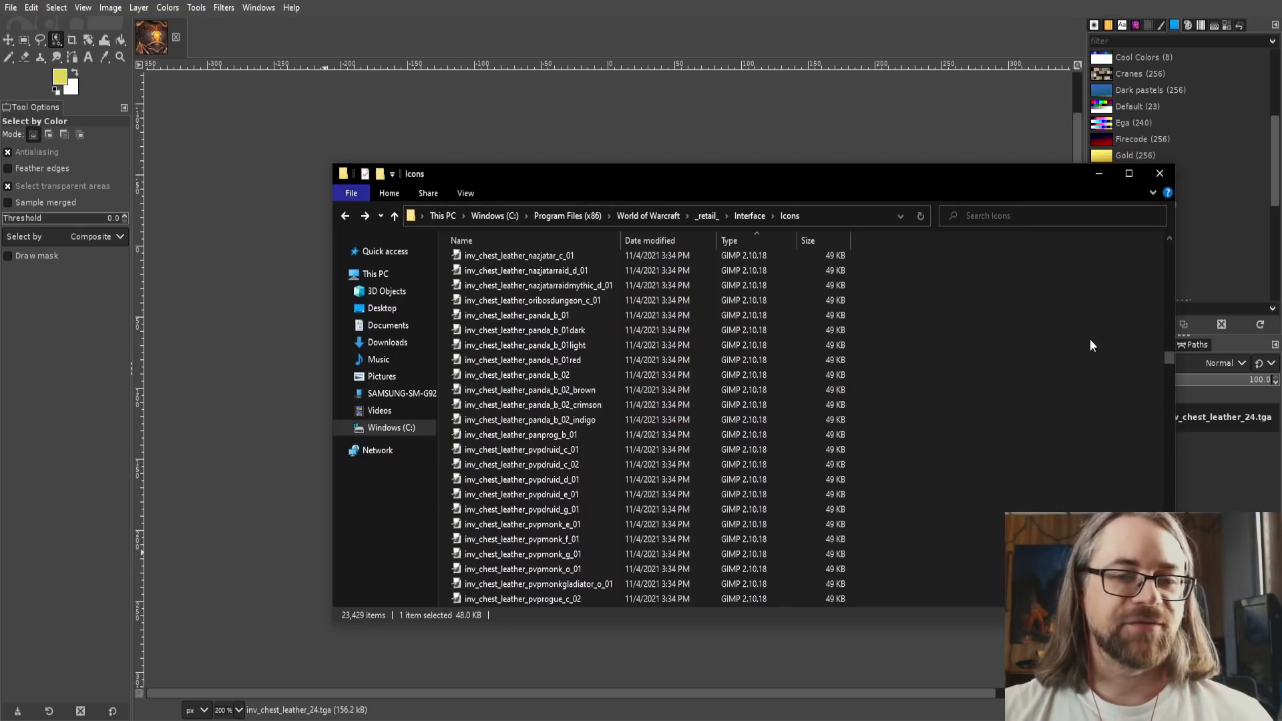
{"action": "scroll", "scroll_direction": "down", "scroll_amount": 3}
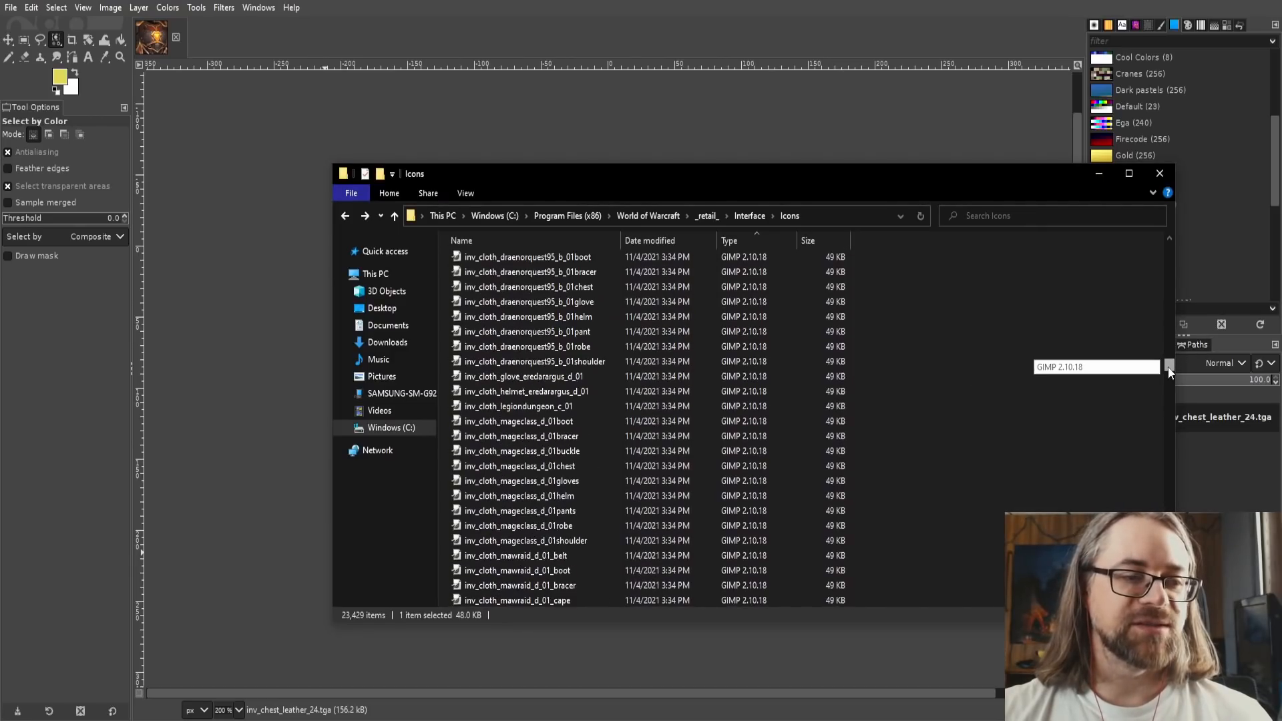
{"action": "scroll", "scroll_direction": "down", "scroll_amount": 3}
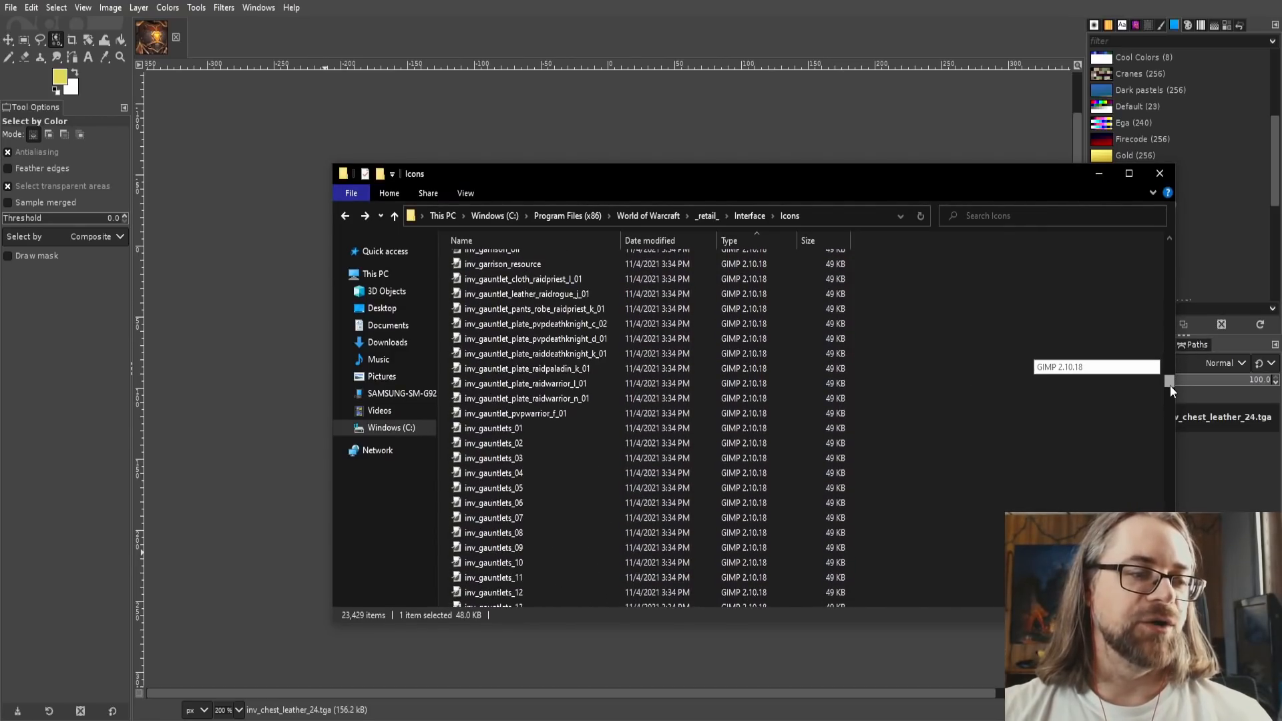
{"action": "scroll", "scroll_direction": "down", "scroll_amount": 3}
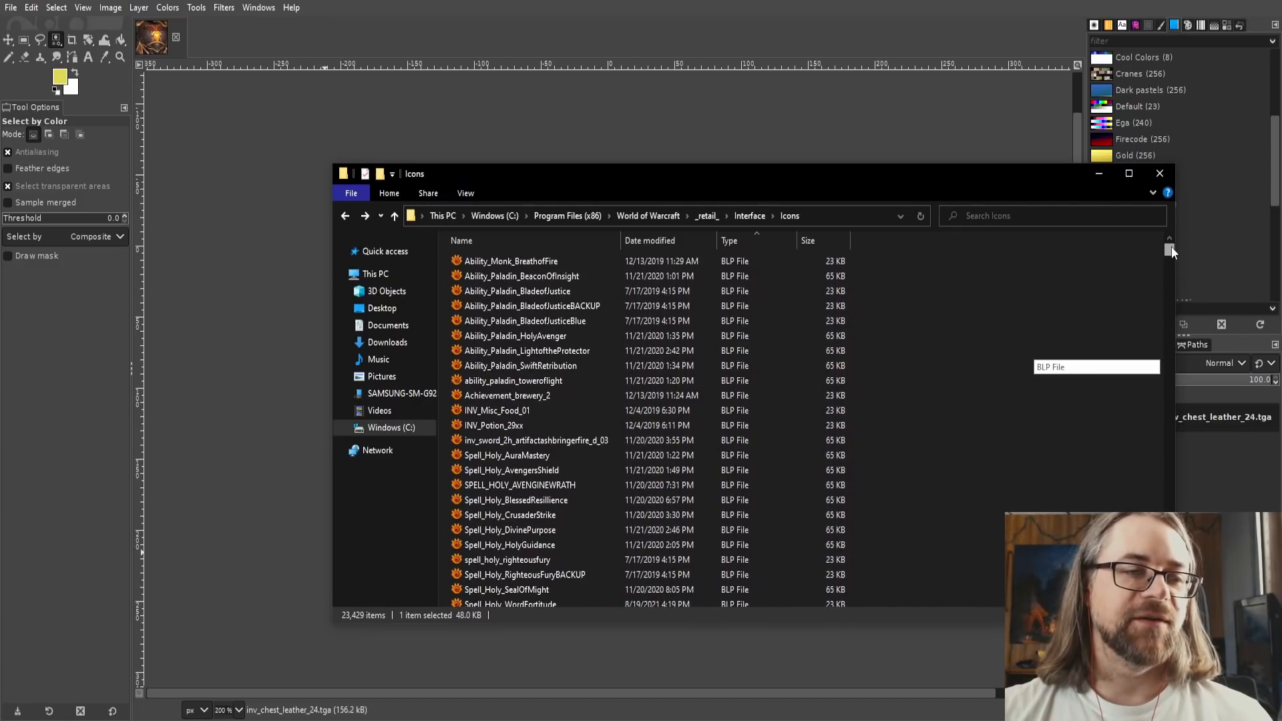
{"action": "scroll", "scroll_direction": "down", "scroll_amount": 3}
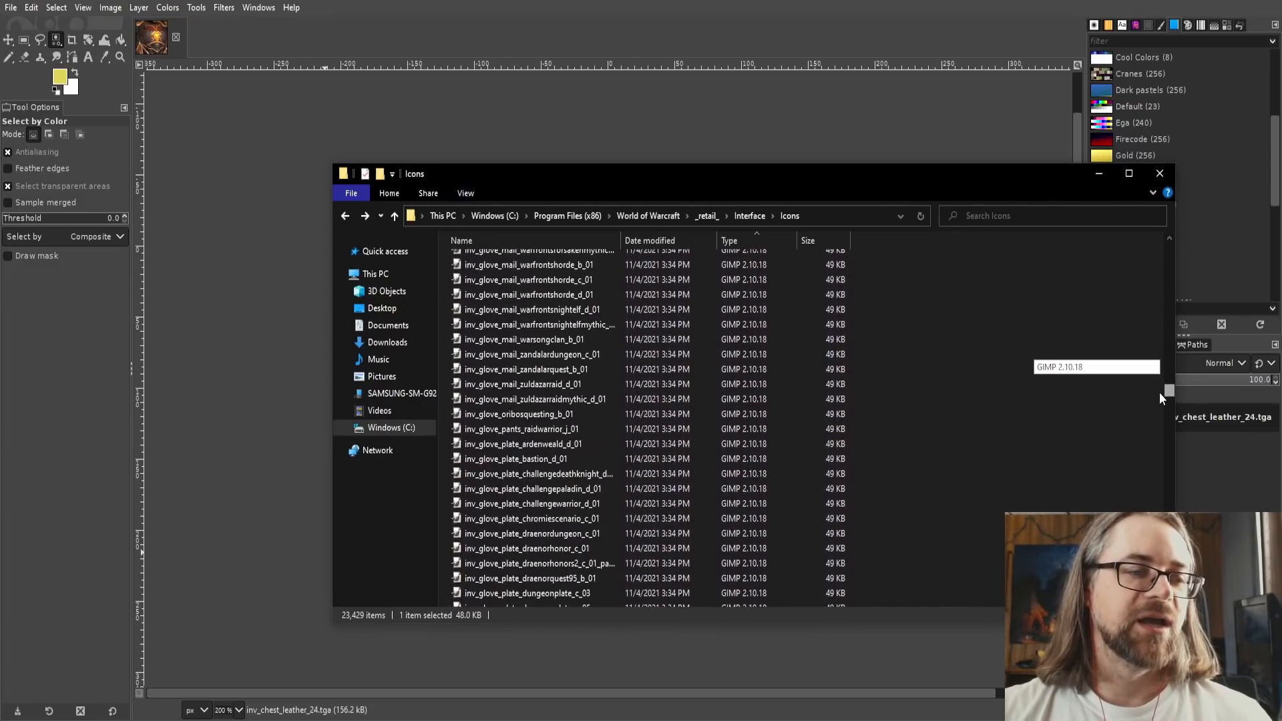
{"action": "scroll", "scroll_direction": "down", "scroll_amount": 3}
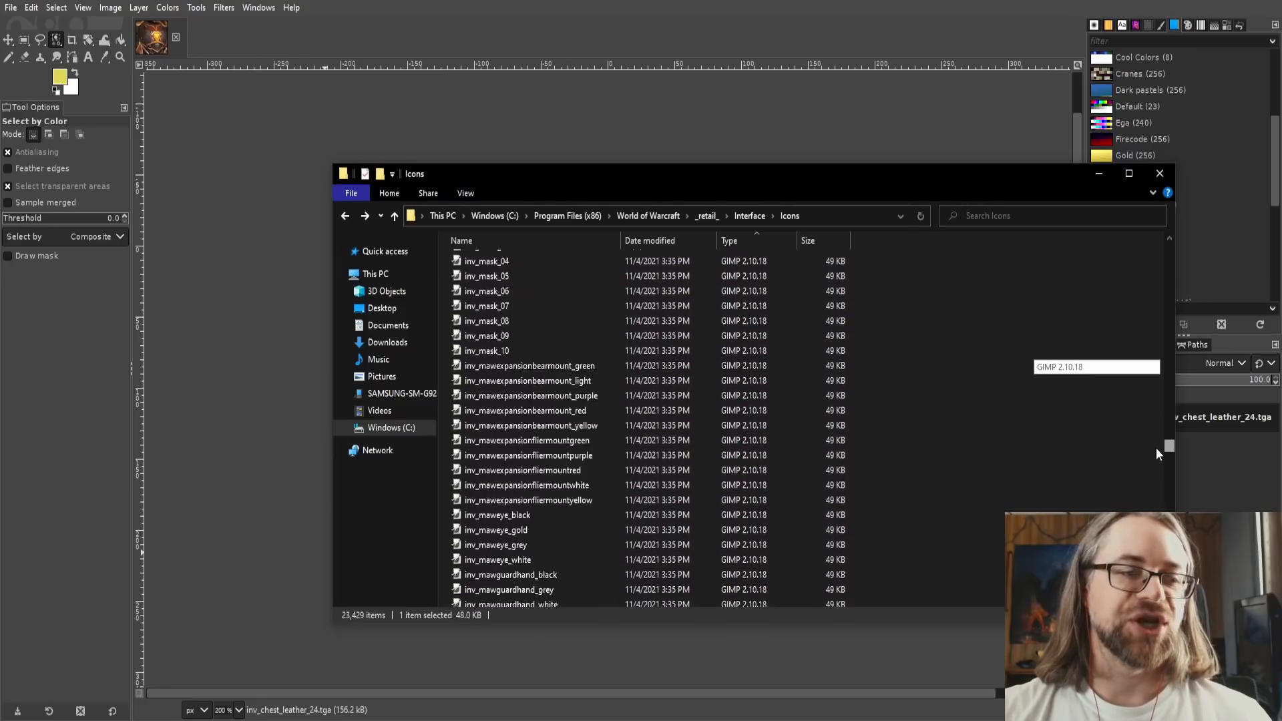